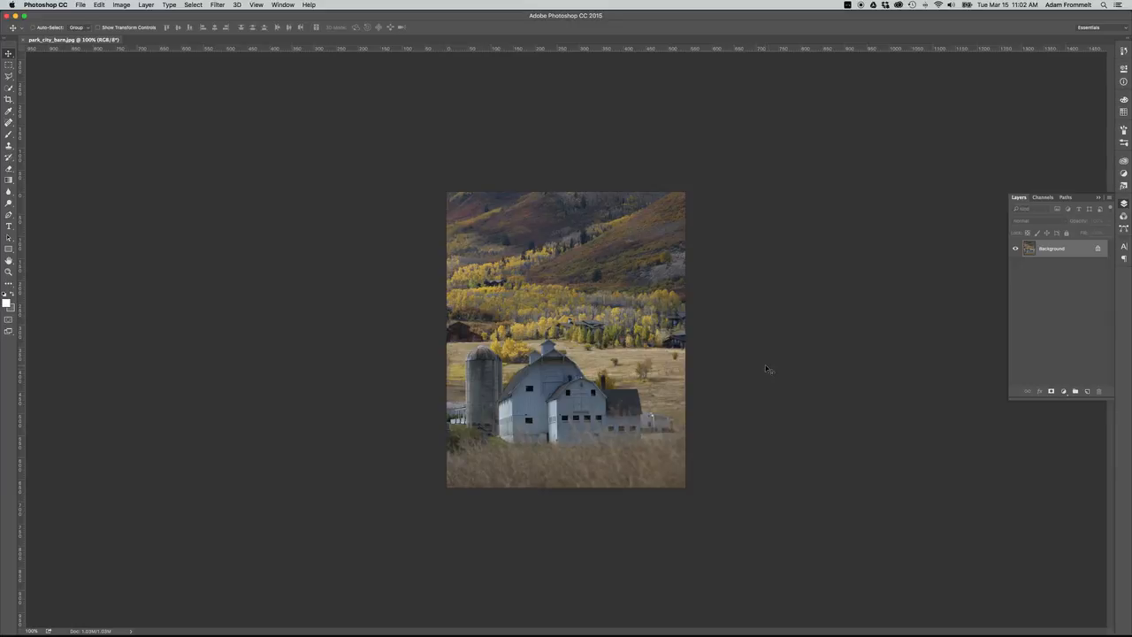
pyautogui.moveTo(770, 368)
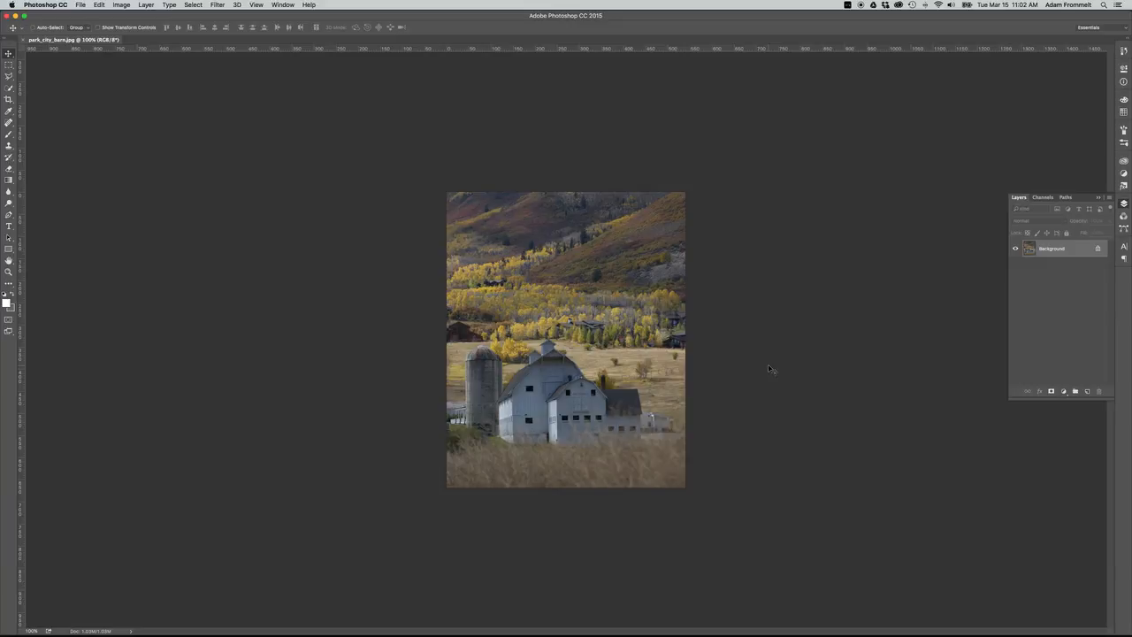
pyautogui.moveTo(754, 255)
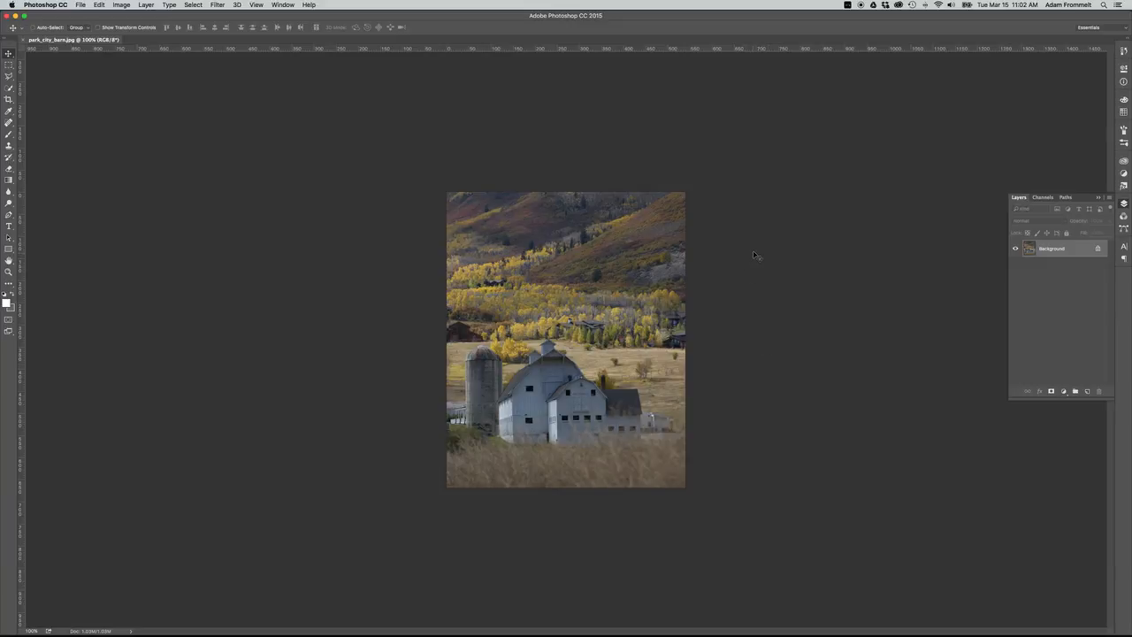
pyautogui.moveTo(633, 182)
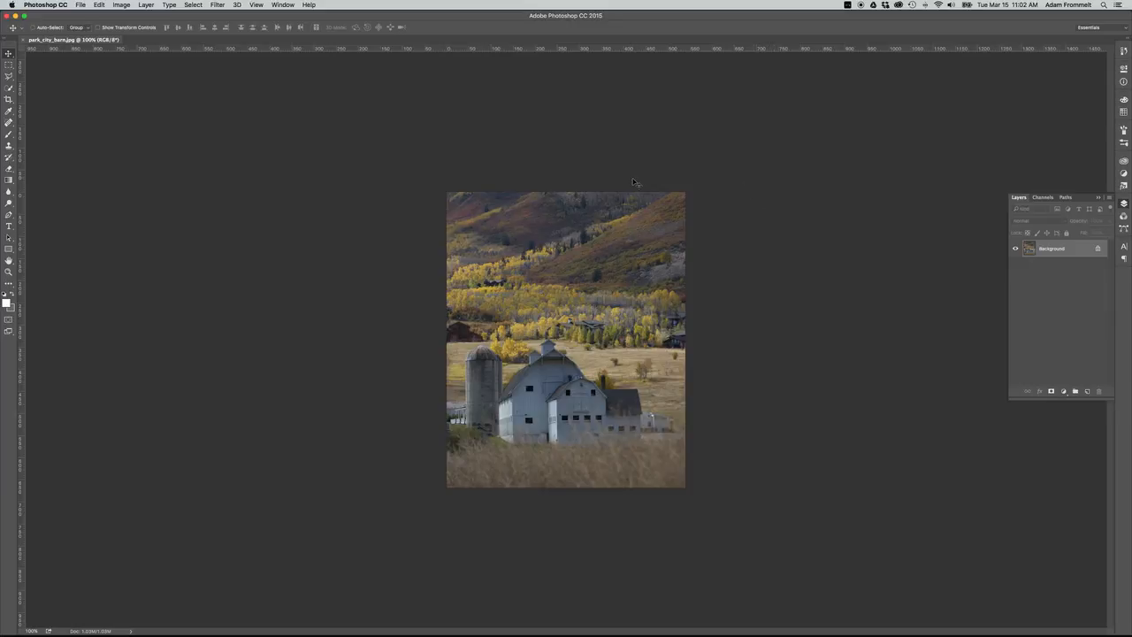
pyautogui.moveTo(617, 179)
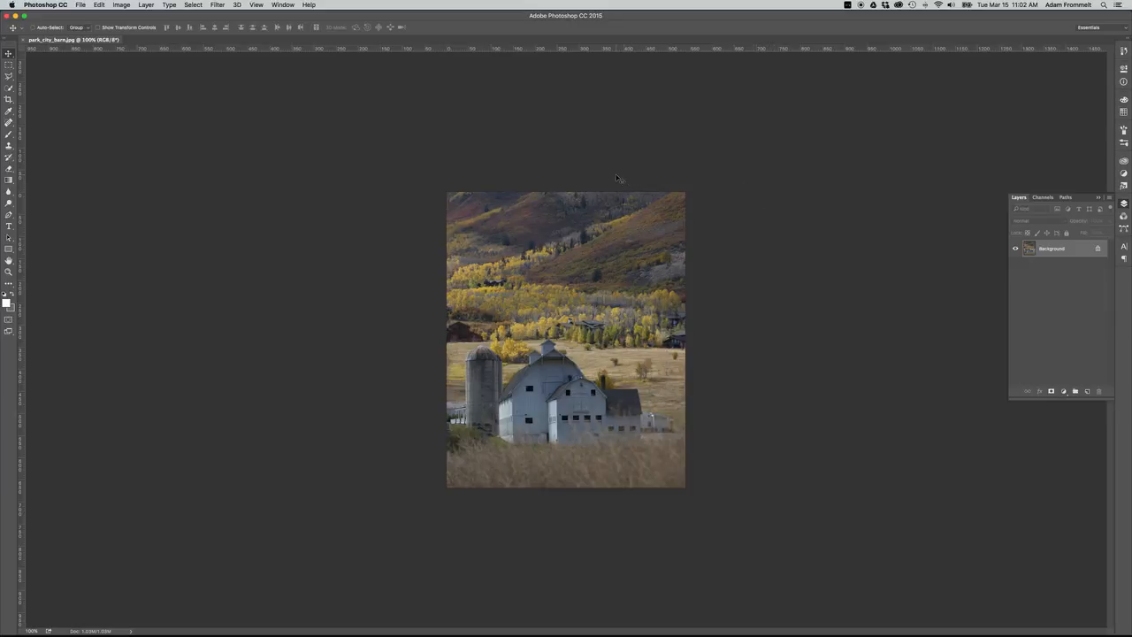
pyautogui.moveTo(334, 116)
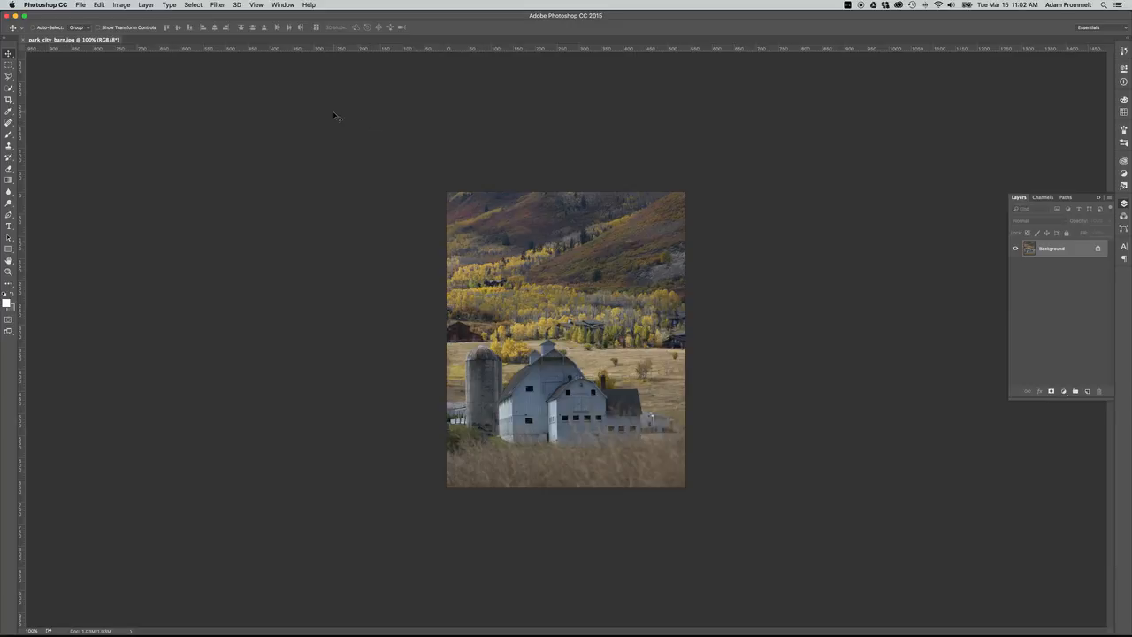
pyautogui.moveTo(343, 121)
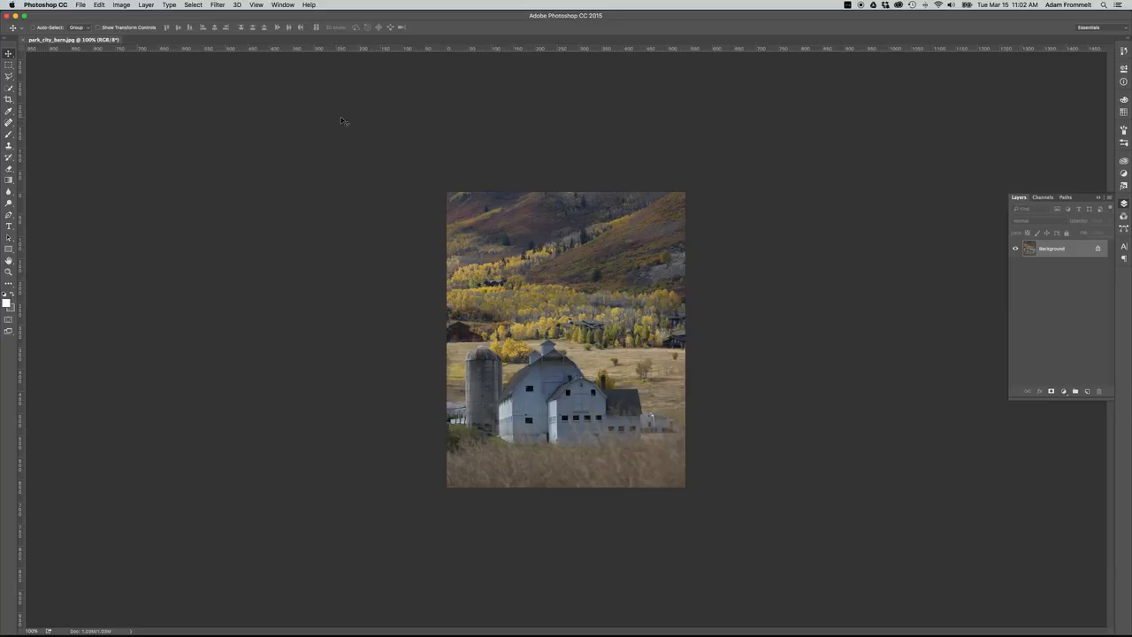
pyautogui.moveTo(278, 108)
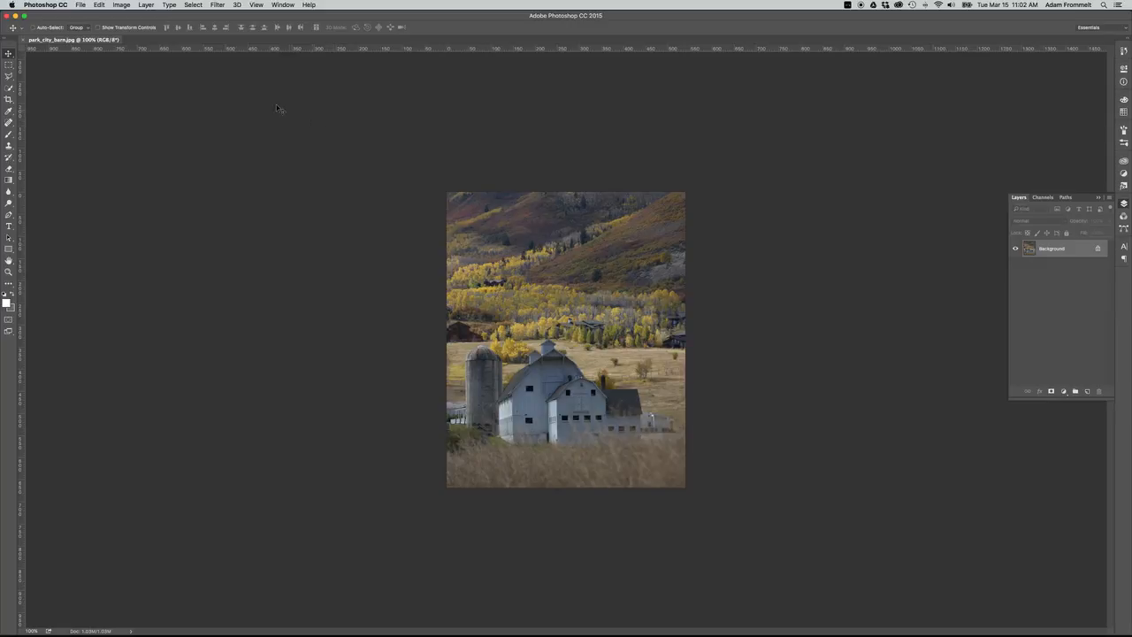
pyautogui.moveTo(262, 105)
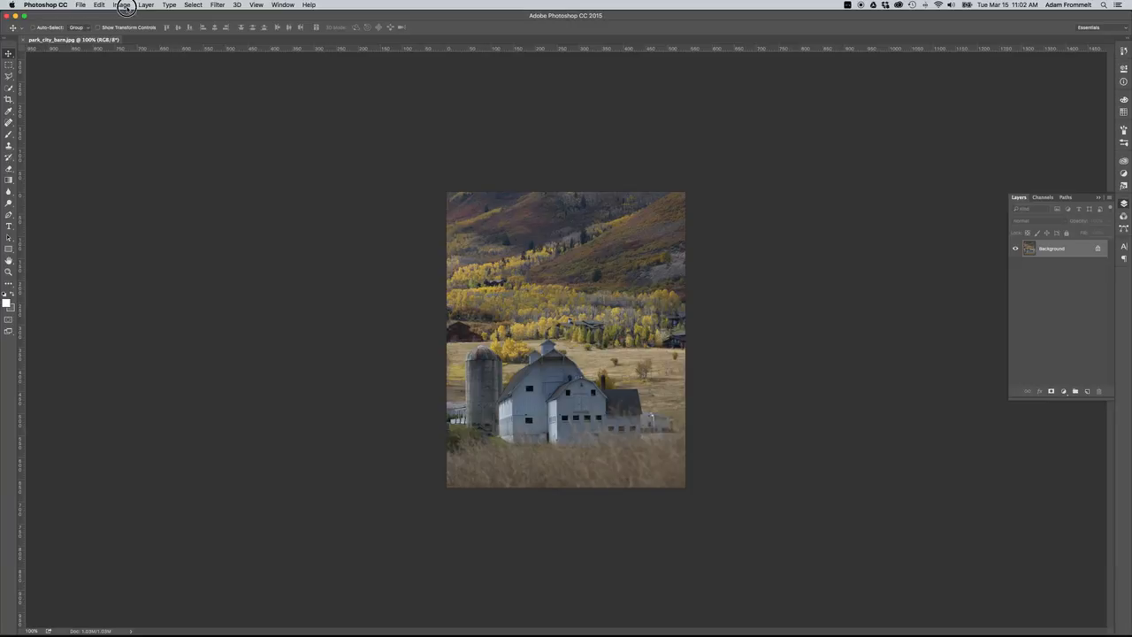
# - Change the barn photo's resolution to 300 ppi with resampling off, keeping 540 × 668 pixels
pyautogui.click(121, 4)
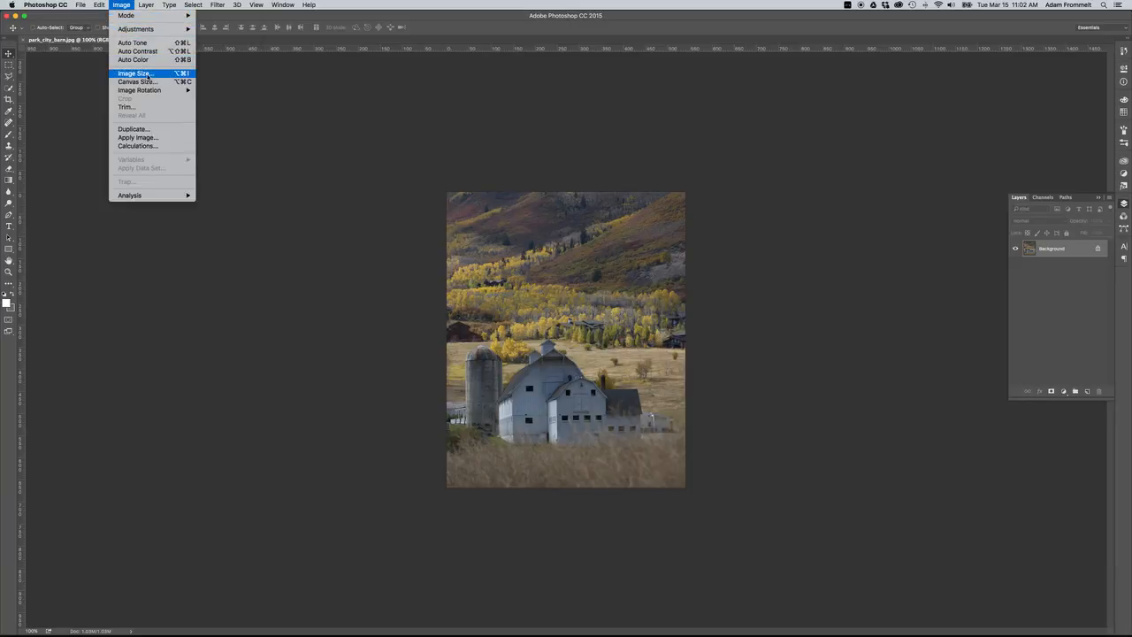
pyautogui.click(133, 74)
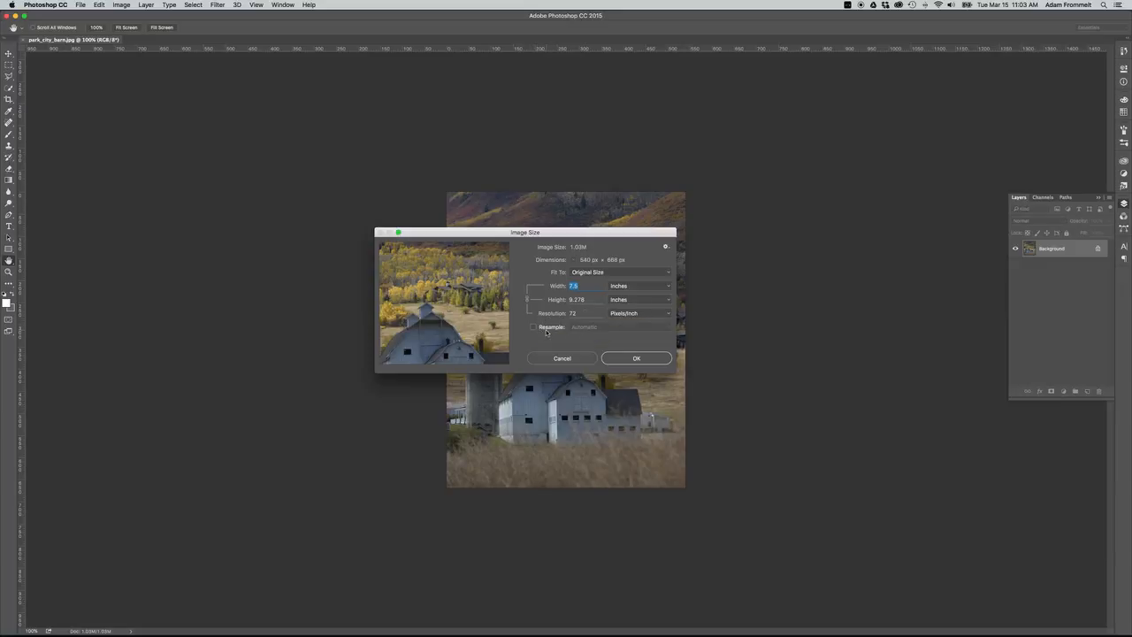
pyautogui.moveTo(534, 327)
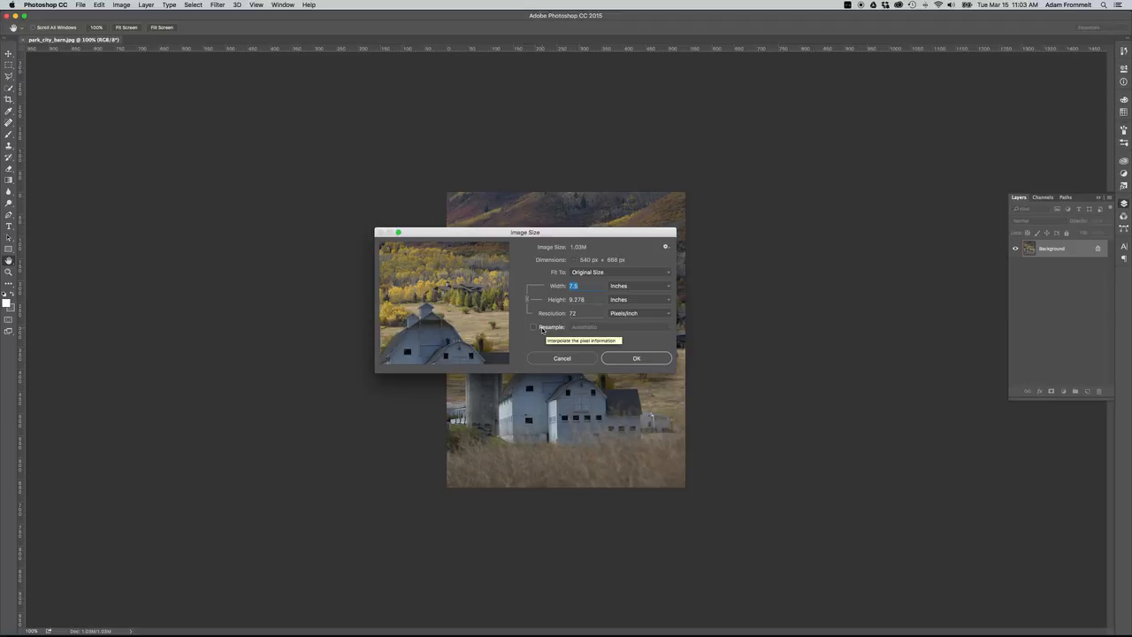
pyautogui.moveTo(521, 335)
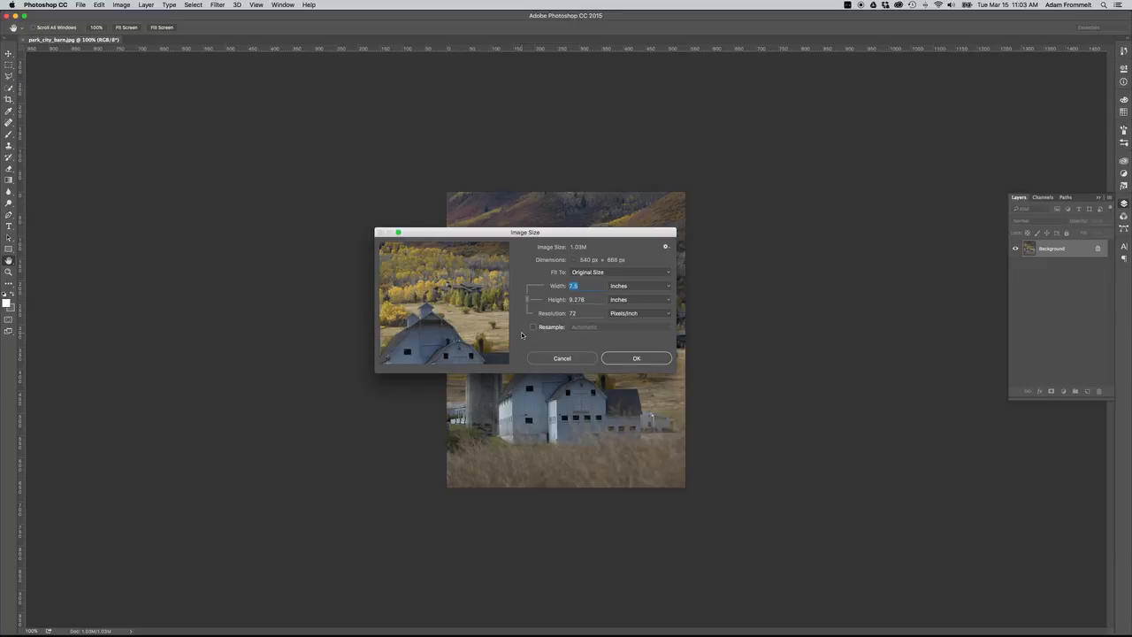
pyautogui.moveTo(535, 335)
pyautogui.write('300')
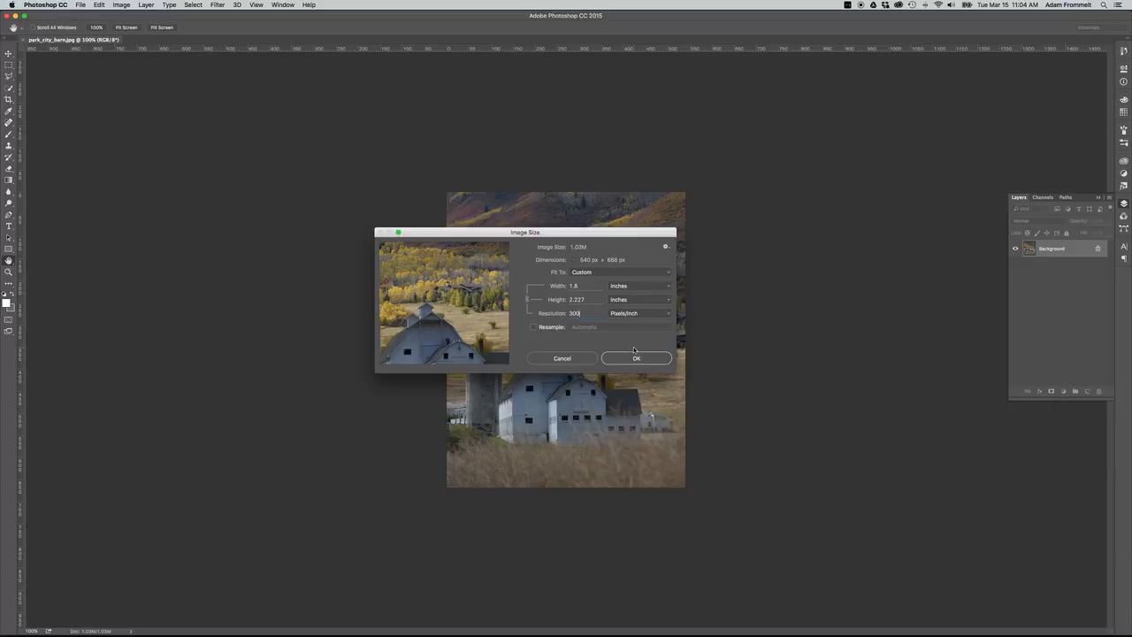
pyautogui.click(636, 358)
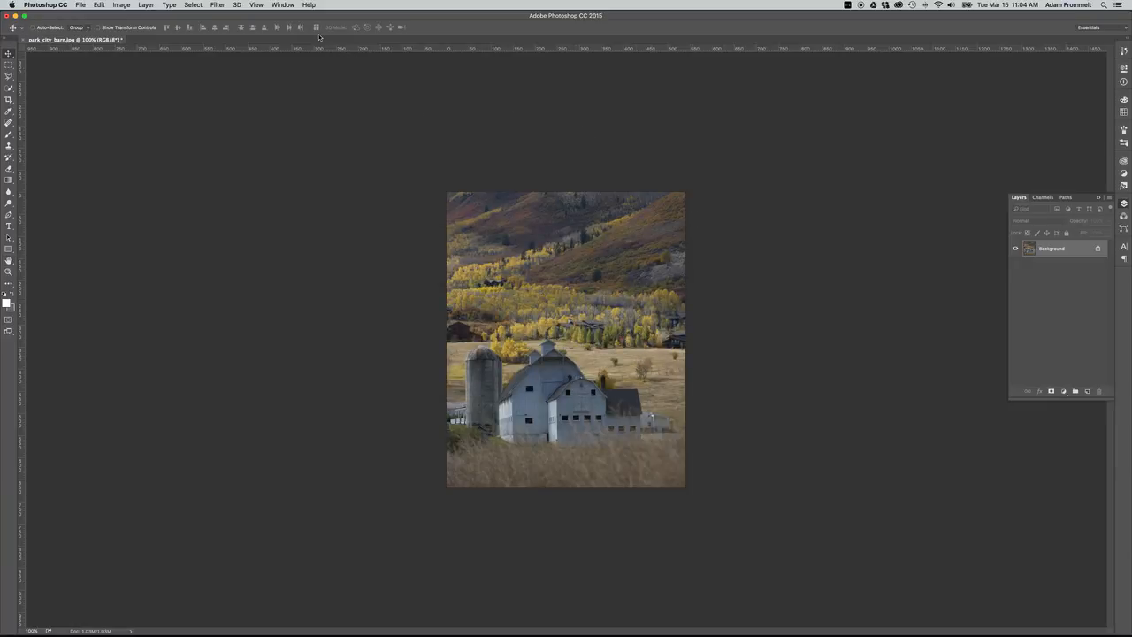
# - Browse the Image > Adjustments commands, then view the Window menu's panel list
pyautogui.click(121, 5)
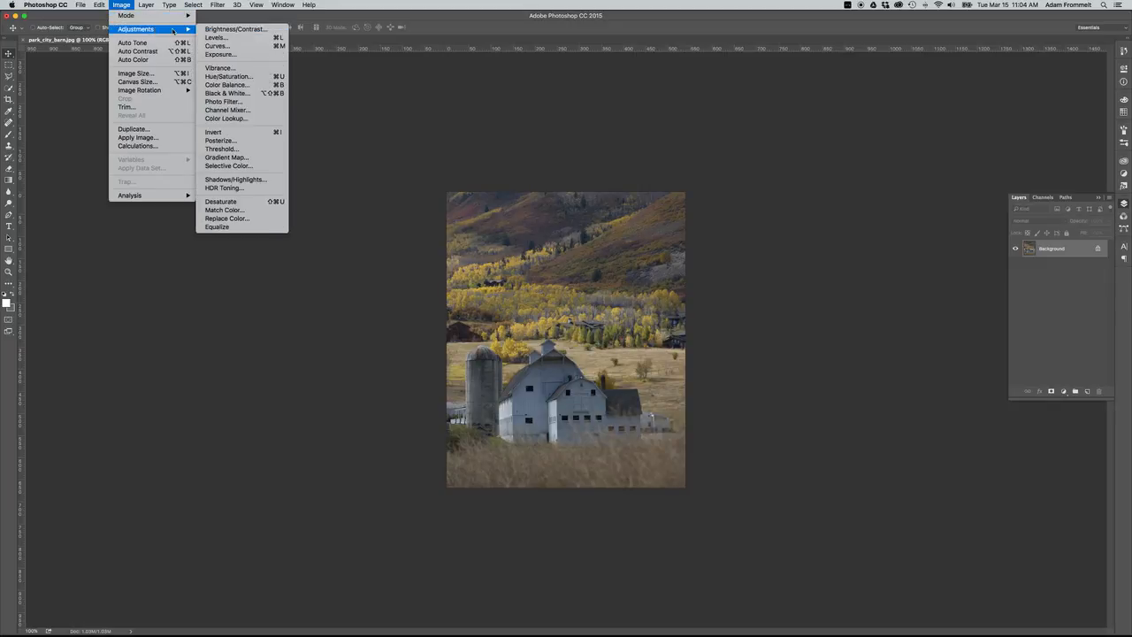
pyautogui.moveTo(235, 30)
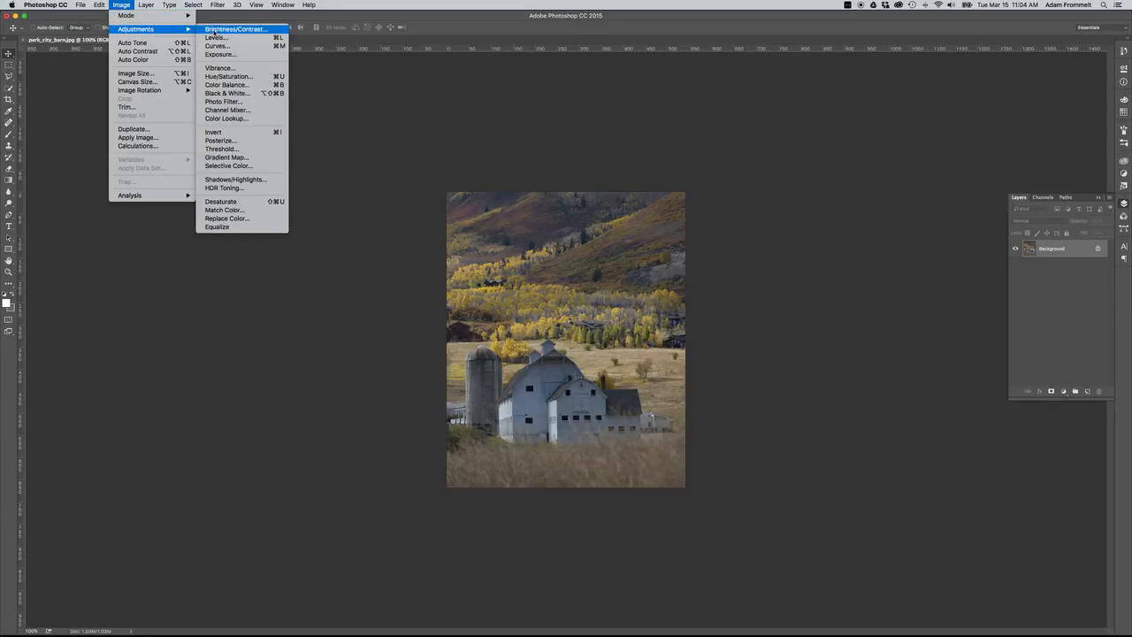
pyautogui.moveTo(223, 101)
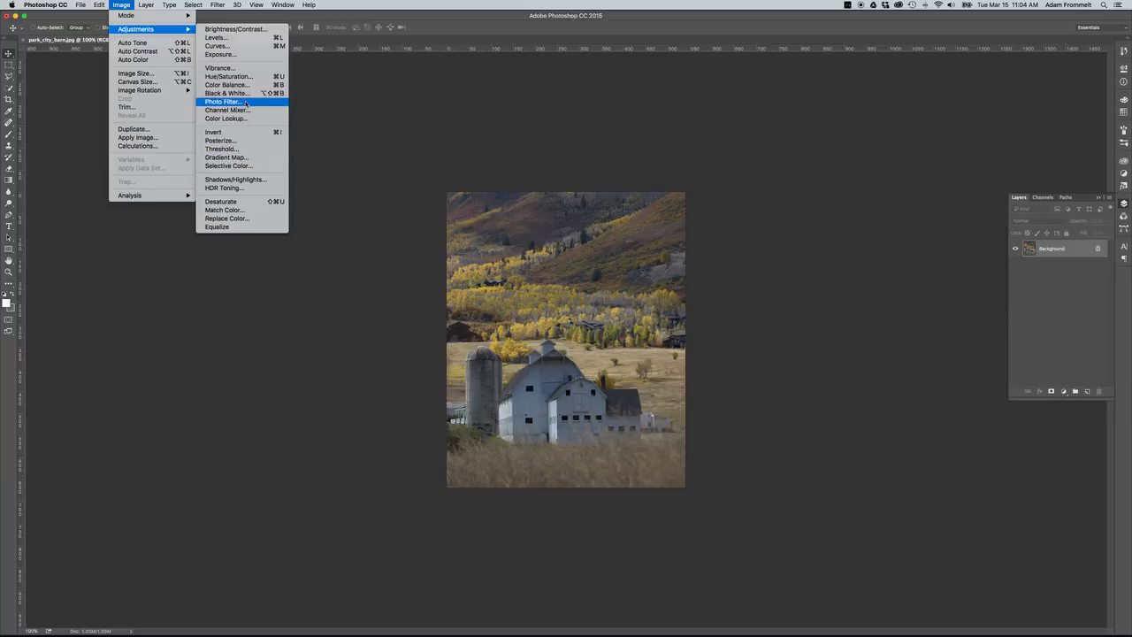
pyautogui.moveTo(226, 85)
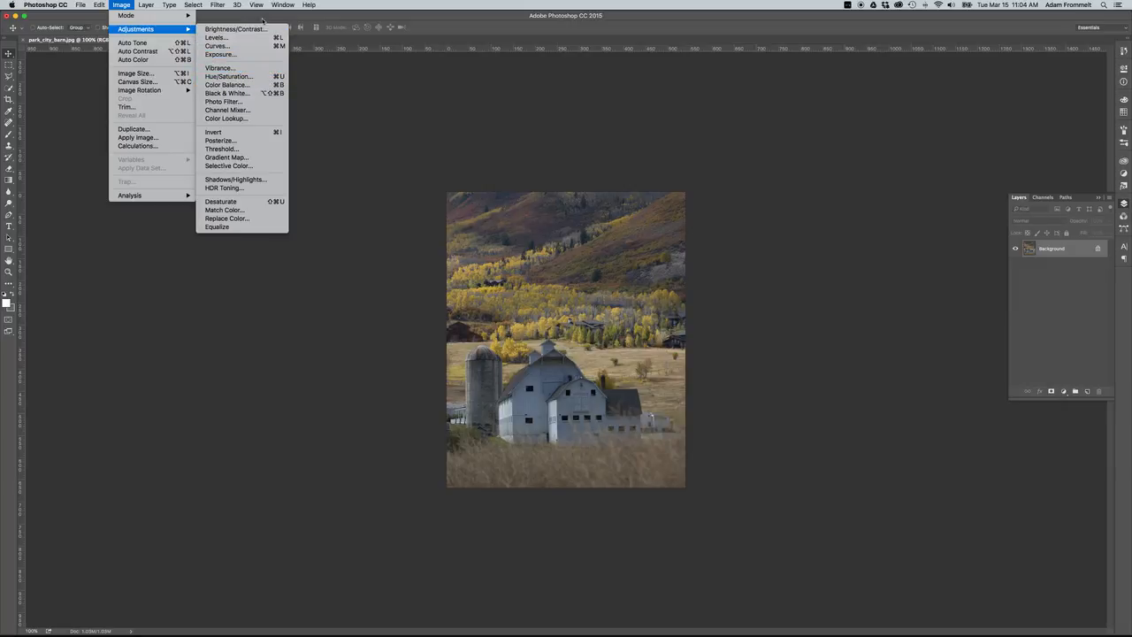
pyautogui.click(282, 5)
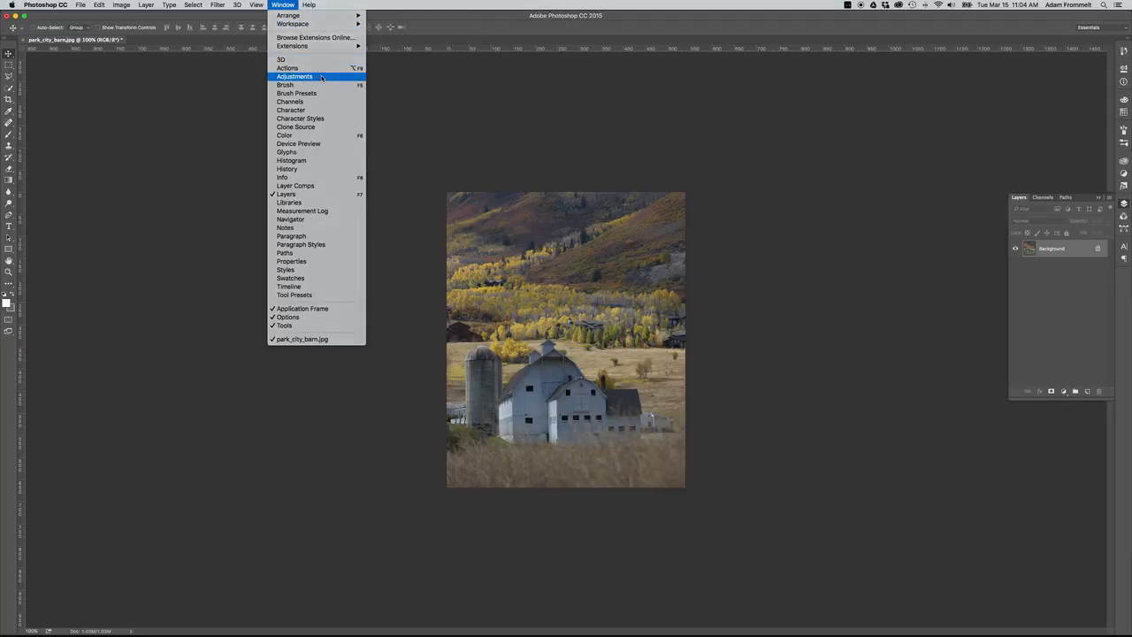
# - Show the Adjustments panel from the Window menu and point at its adjustment icons
pyautogui.click(294, 77)
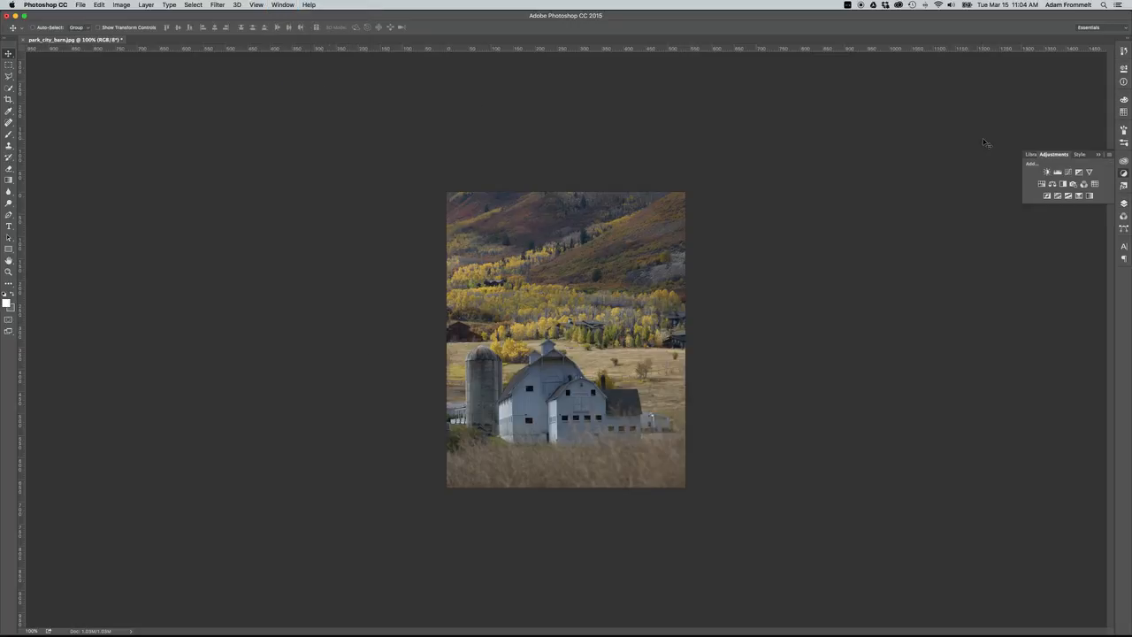
pyautogui.moveTo(1052, 176)
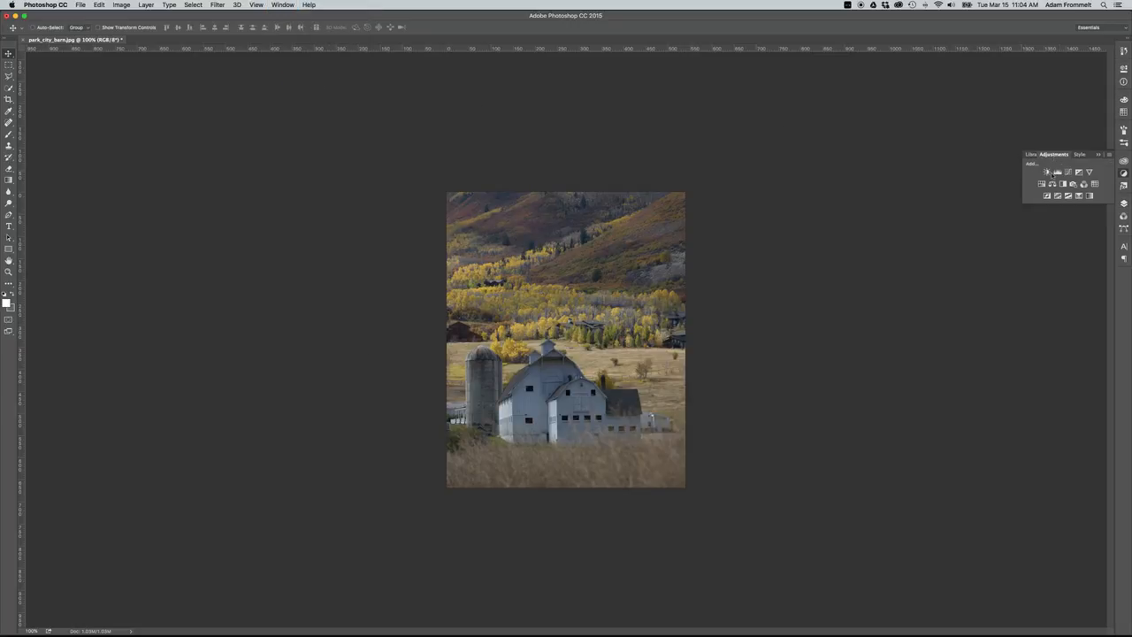
pyautogui.click(1046, 171)
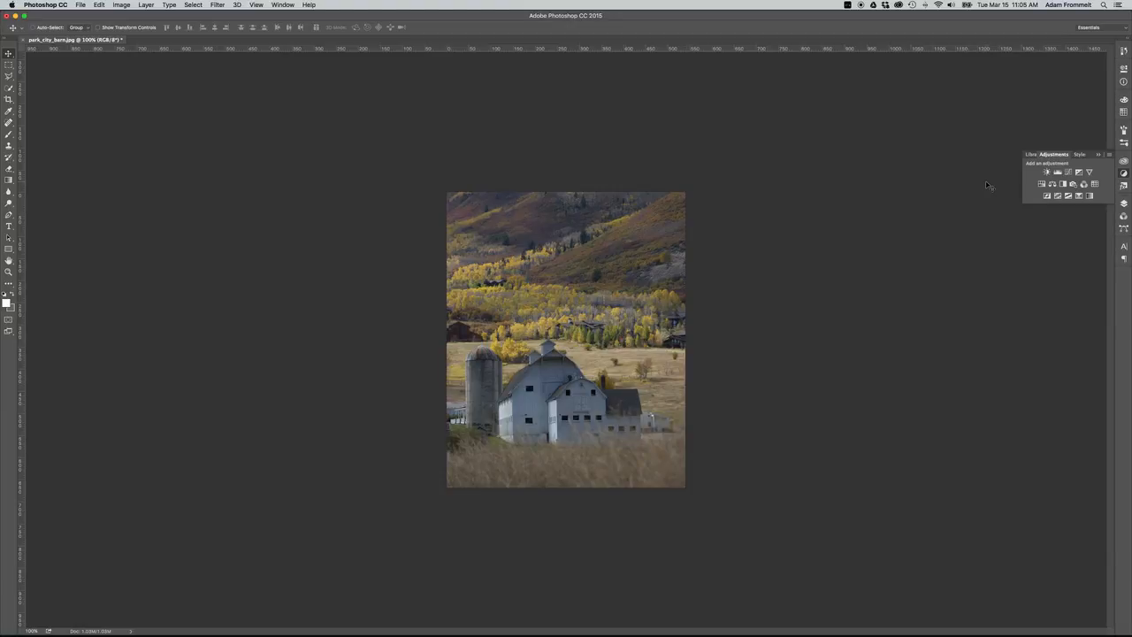
pyautogui.moveTo(1002, 186)
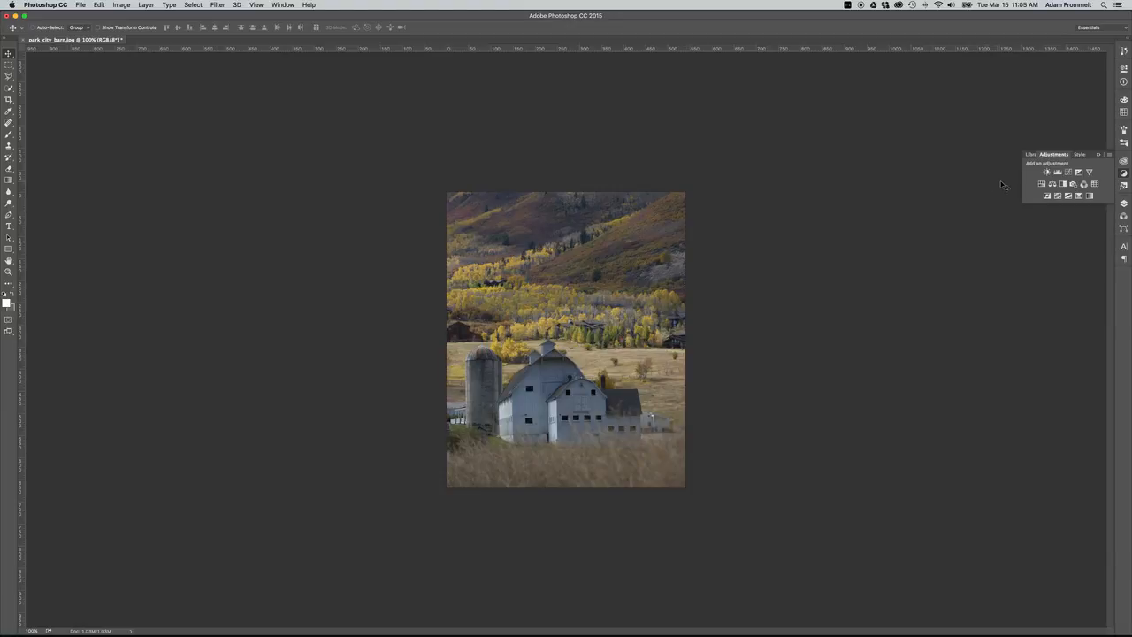
pyautogui.click(1058, 171)
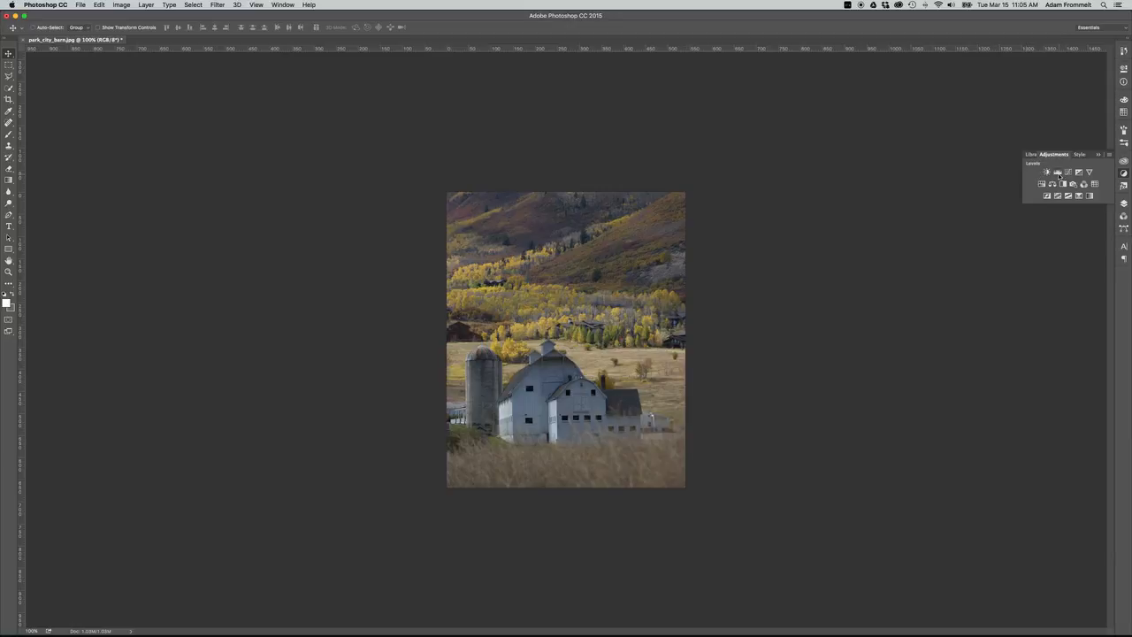
pyautogui.moveTo(1058, 171)
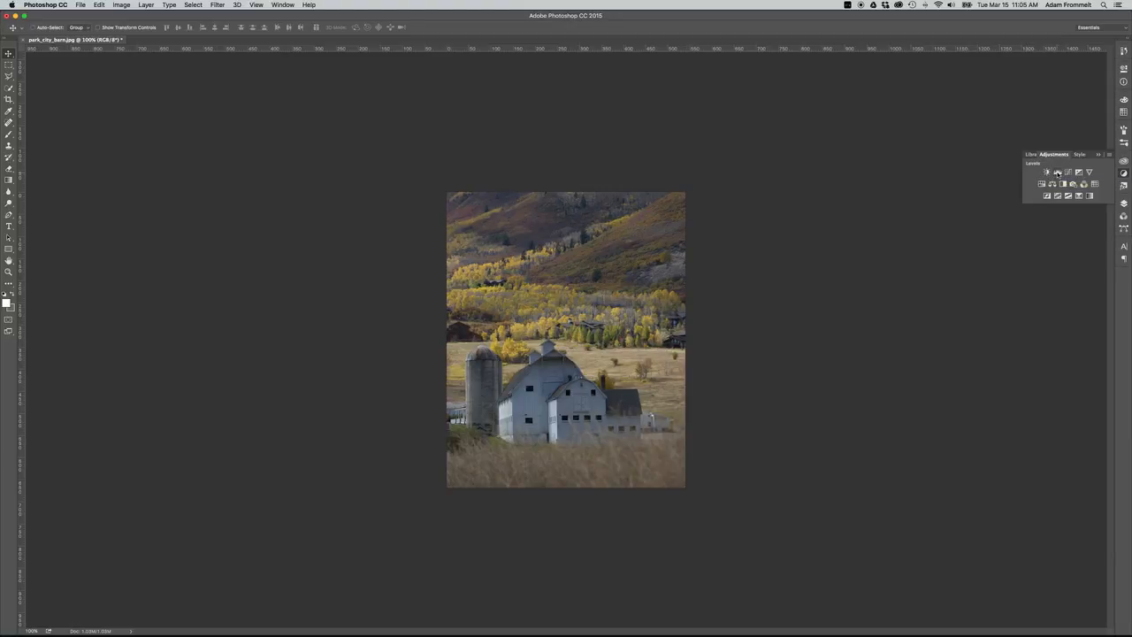
# - Add a Levels layer and drag the white-point slider inward to brighten the highlights
pyautogui.click(1047, 171)
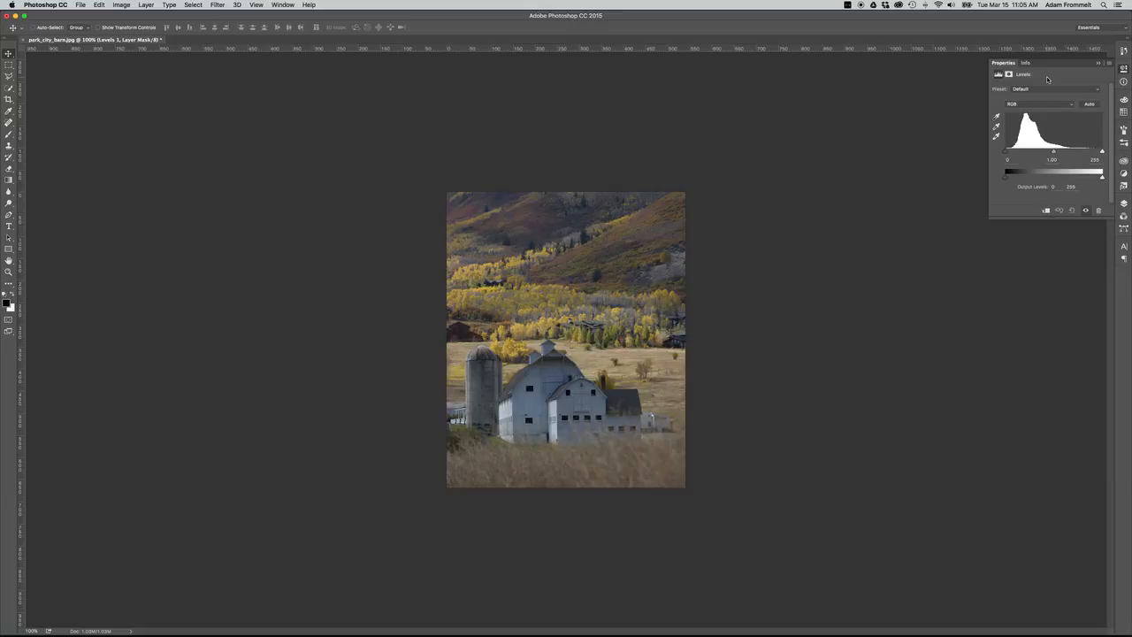
pyautogui.moveTo(1035, 139)
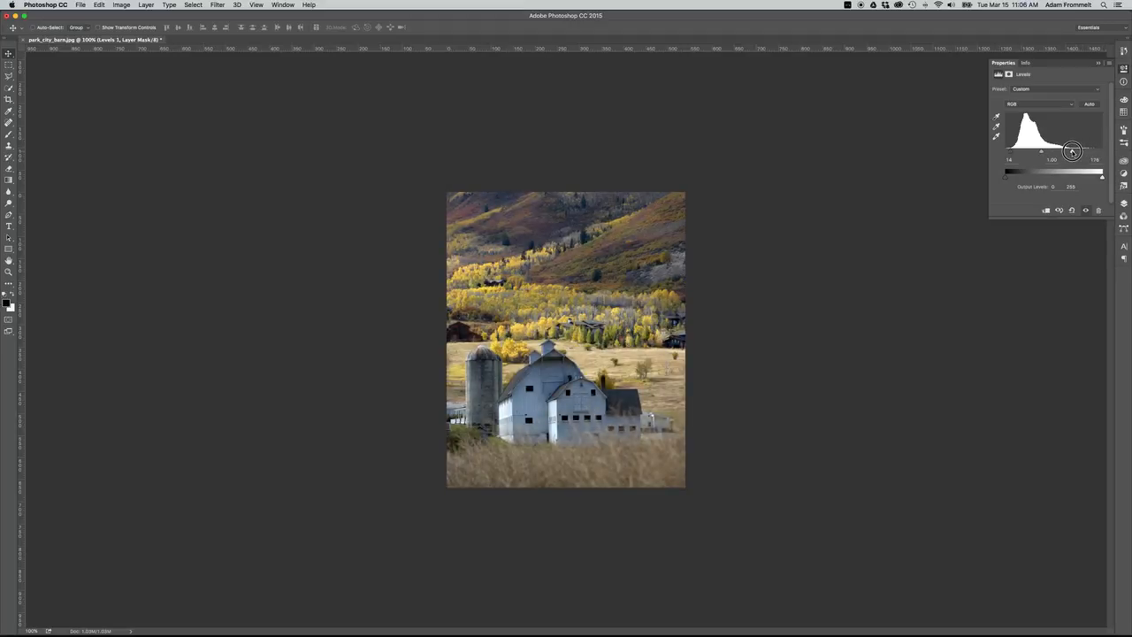
pyautogui.moveTo(1073, 150); pyautogui.dragTo(1068, 150)
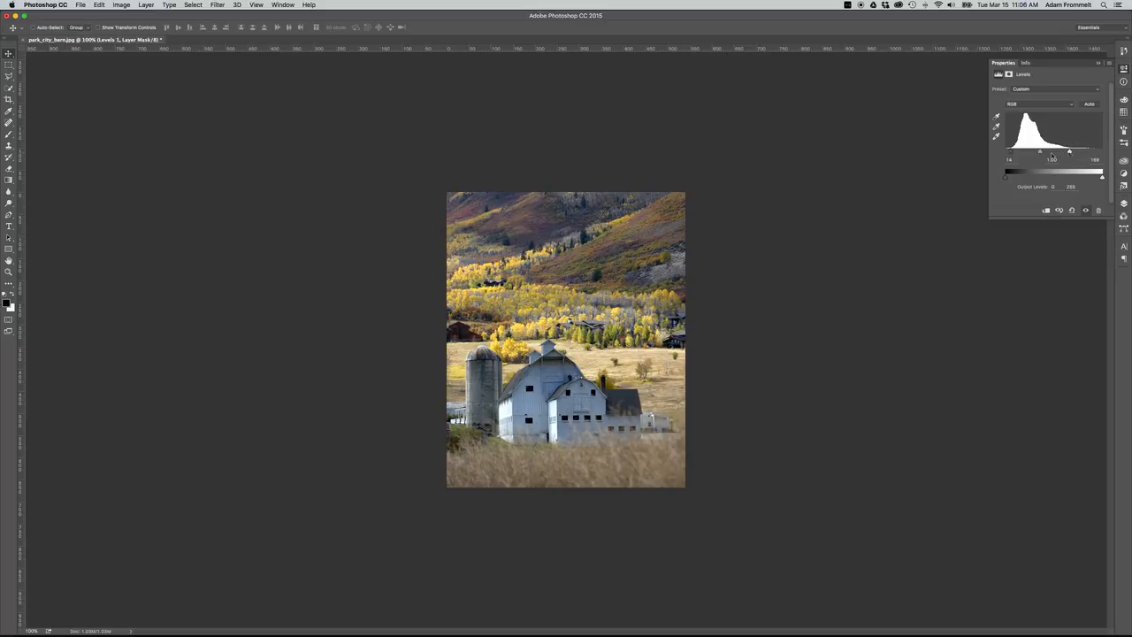
pyautogui.moveTo(1069, 151); pyautogui.dragTo(1066, 151)
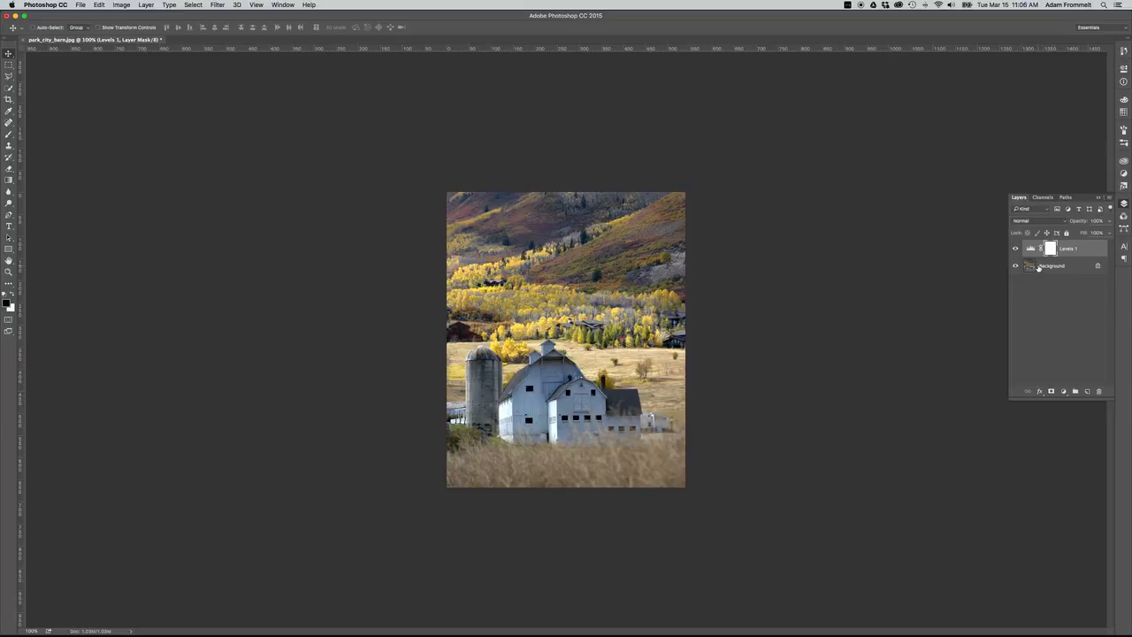
pyautogui.click(1051, 248)
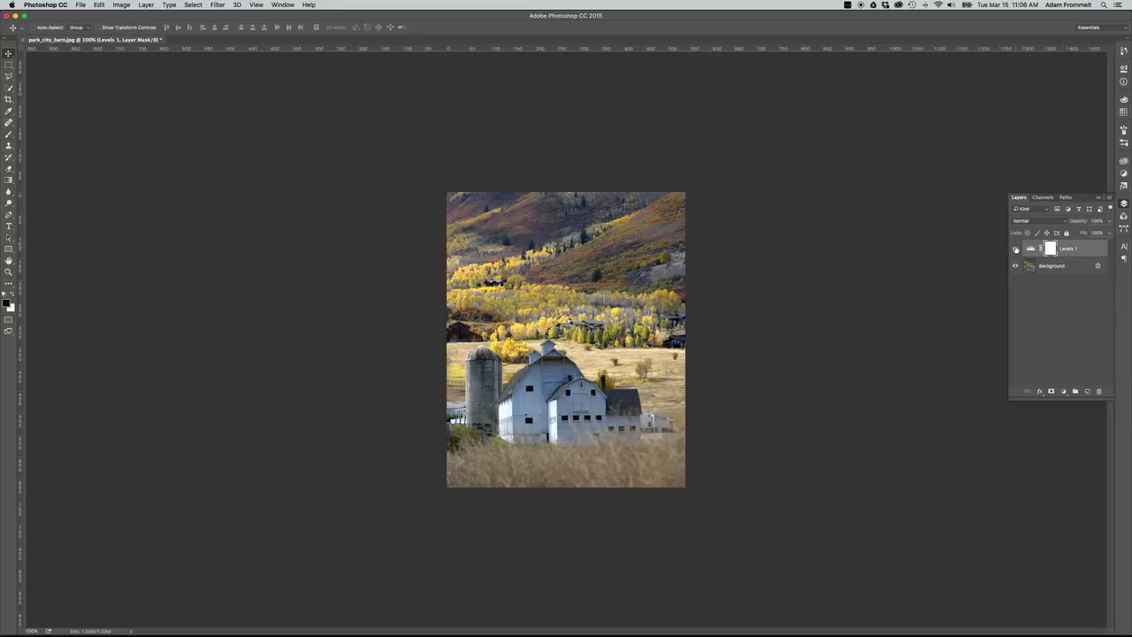
pyautogui.moveTo(1015, 249)
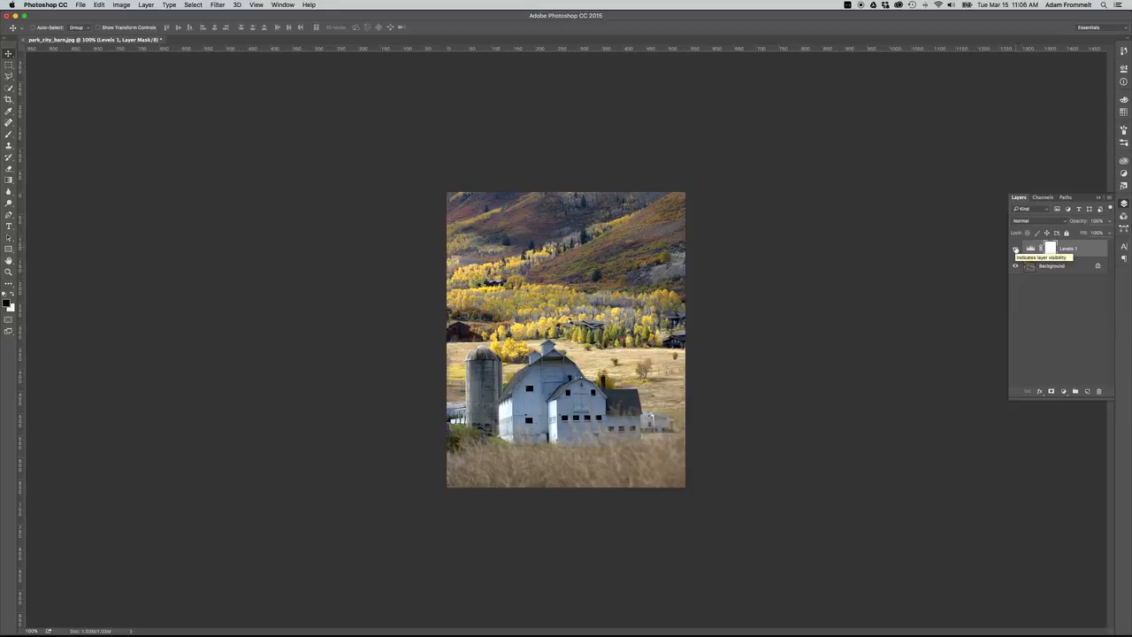
pyautogui.click(1016, 248)
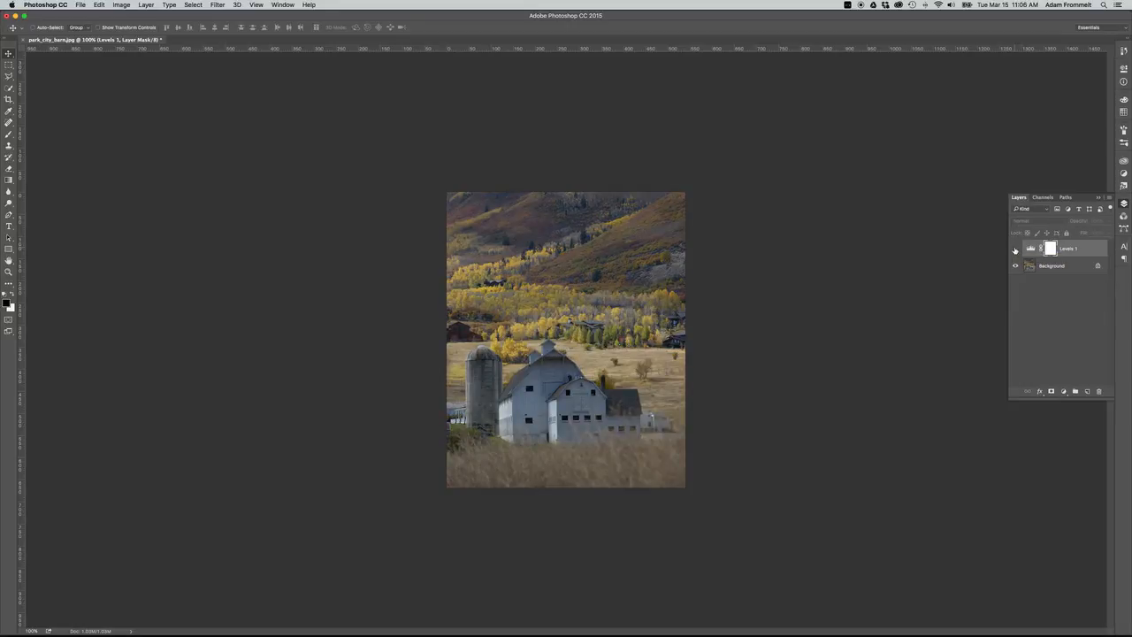
pyautogui.click(1015, 248)
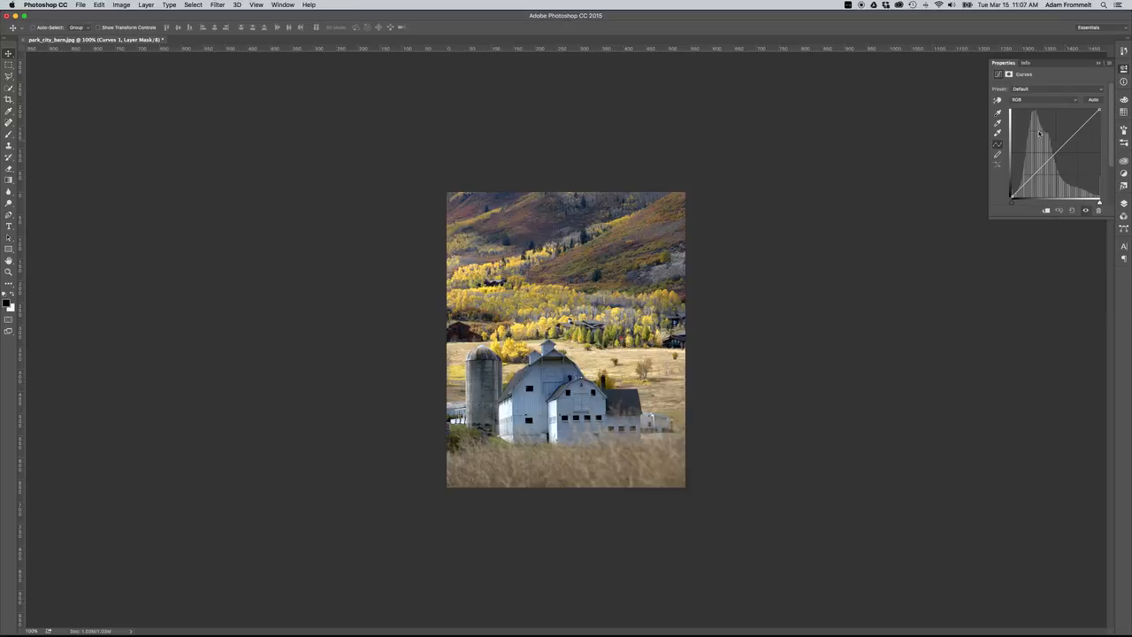
# - Shape the Curves 1 RGB curve with a midtone point and an inward black point for contrast
pyautogui.moveTo(1040, 133); pyautogui.dragTo(1014, 199)
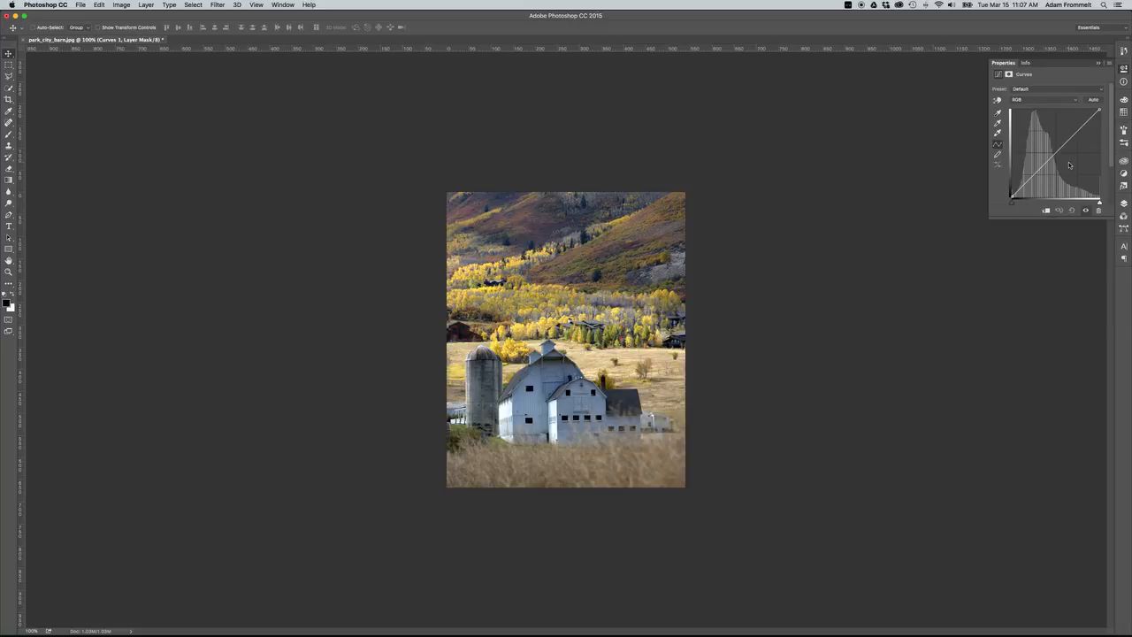
pyautogui.moveTo(1062, 156)
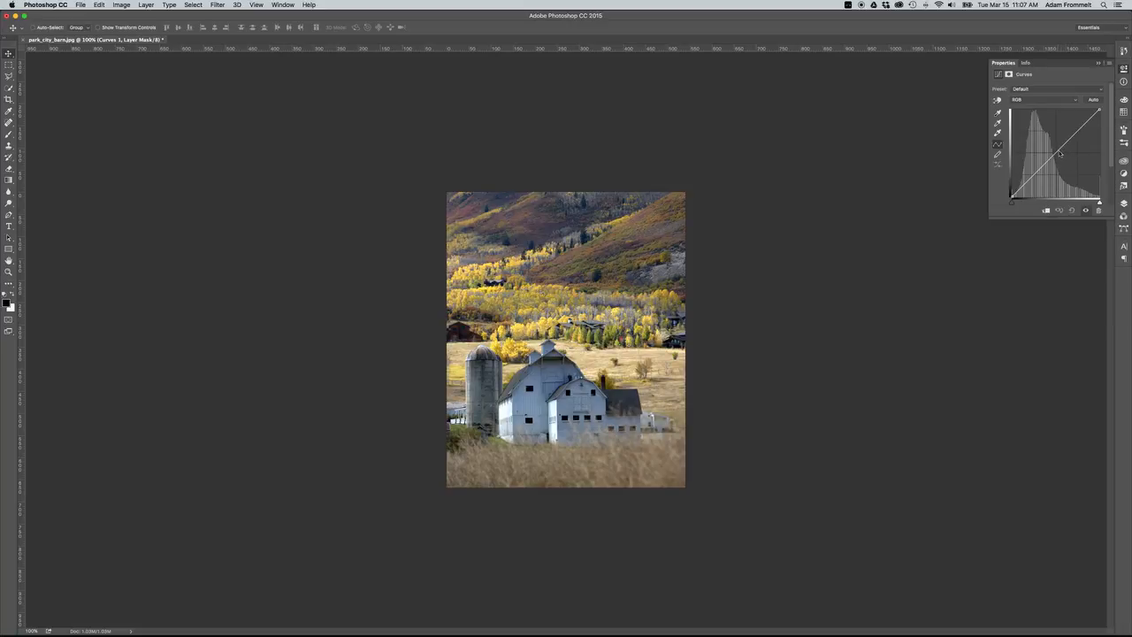
pyautogui.moveTo(1060, 155); pyautogui.dragTo(1024, 190)
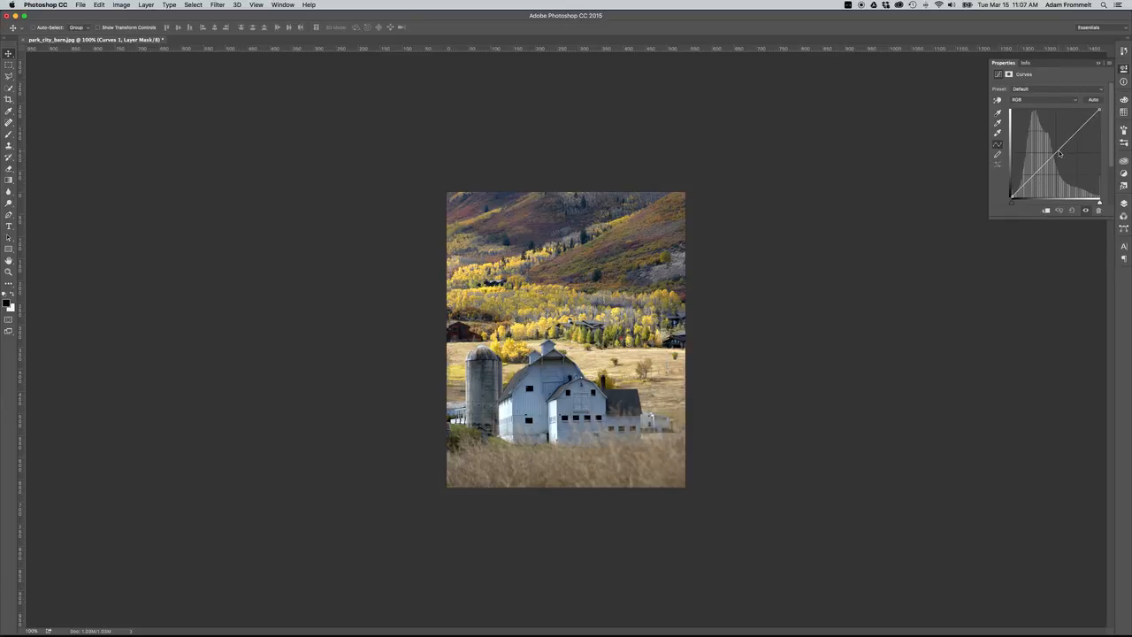
pyautogui.moveTo(1060, 153); pyautogui.dragTo(1058, 154)
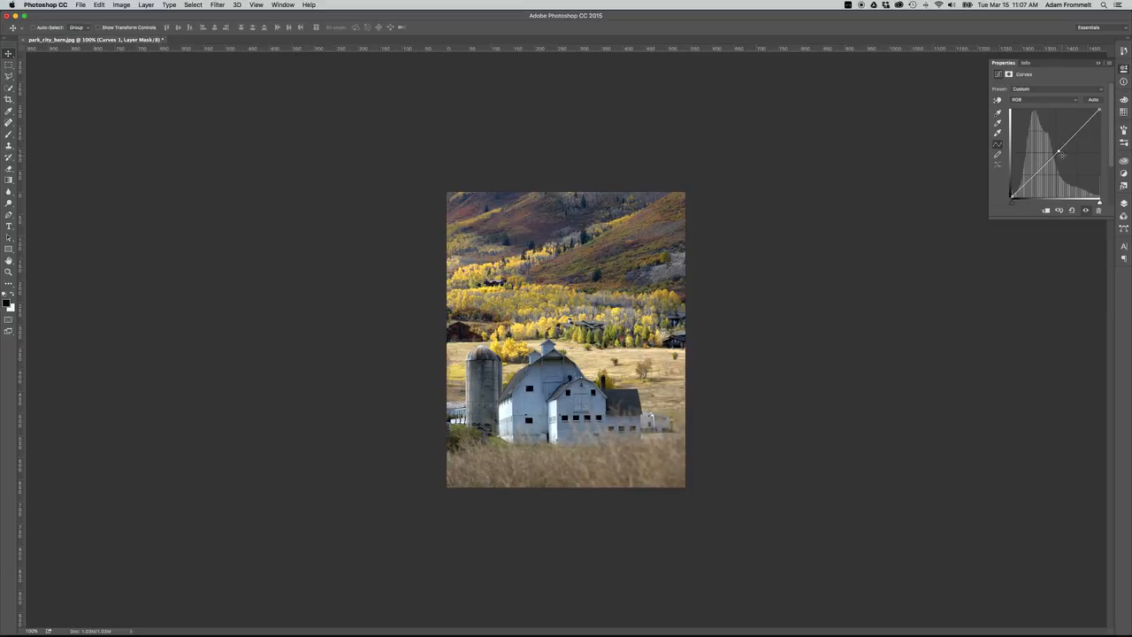
pyautogui.moveTo(1061, 155); pyautogui.dragTo(1015, 204)
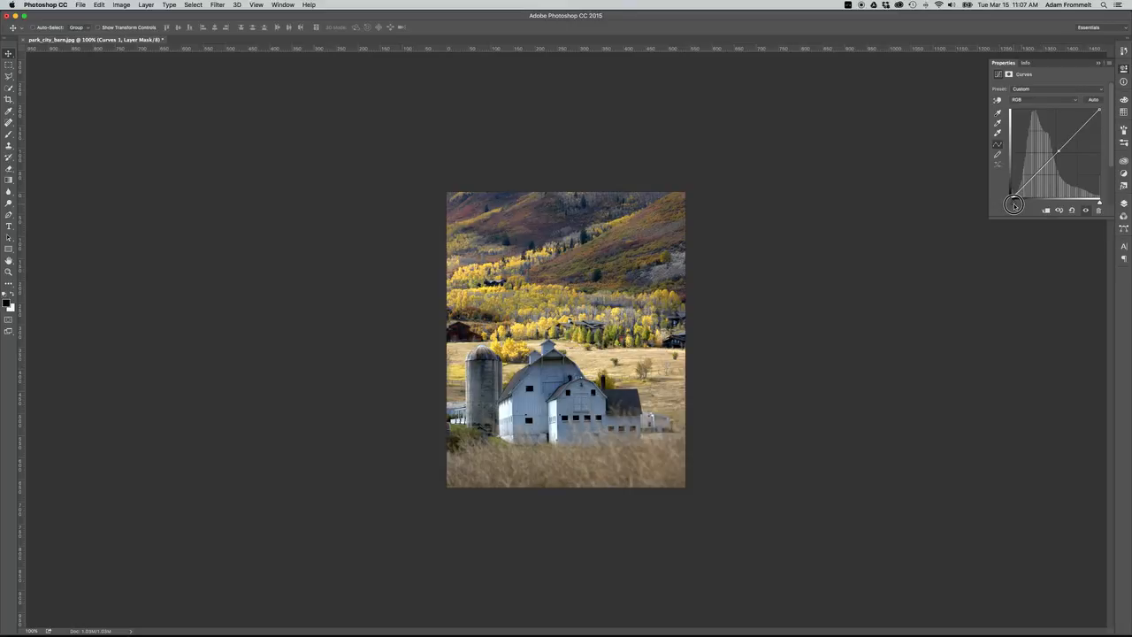
pyautogui.moveTo(1015, 204); pyautogui.dragTo(1022, 203)
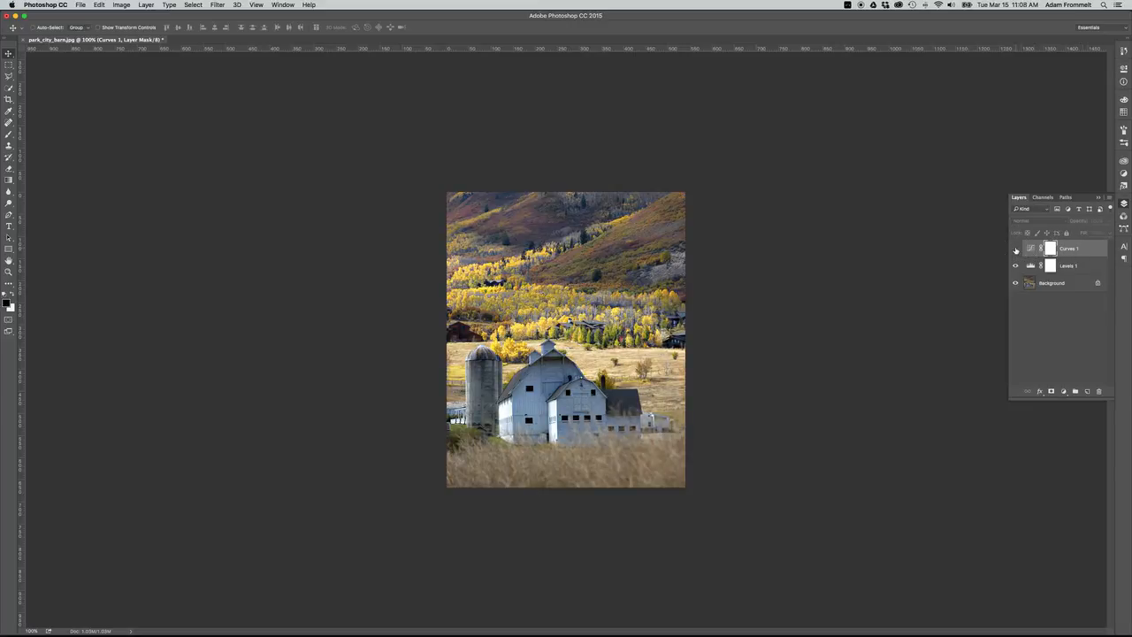
# - Toggle the Curves 1 visibility off and on to compare before and after
pyautogui.click(1016, 248)
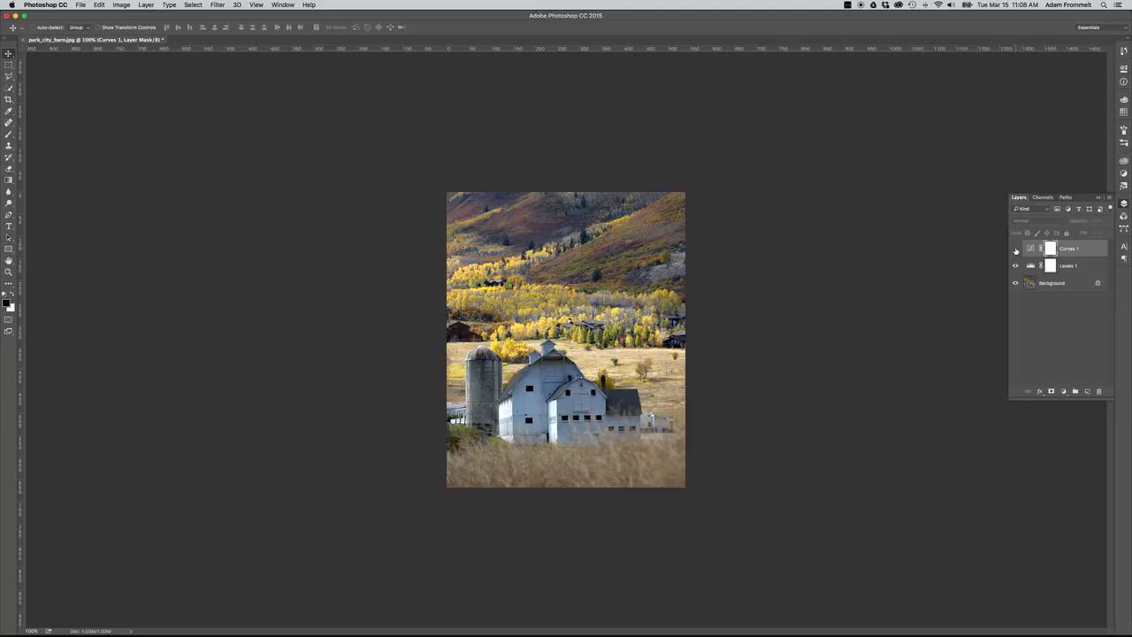
pyautogui.click(1015, 248)
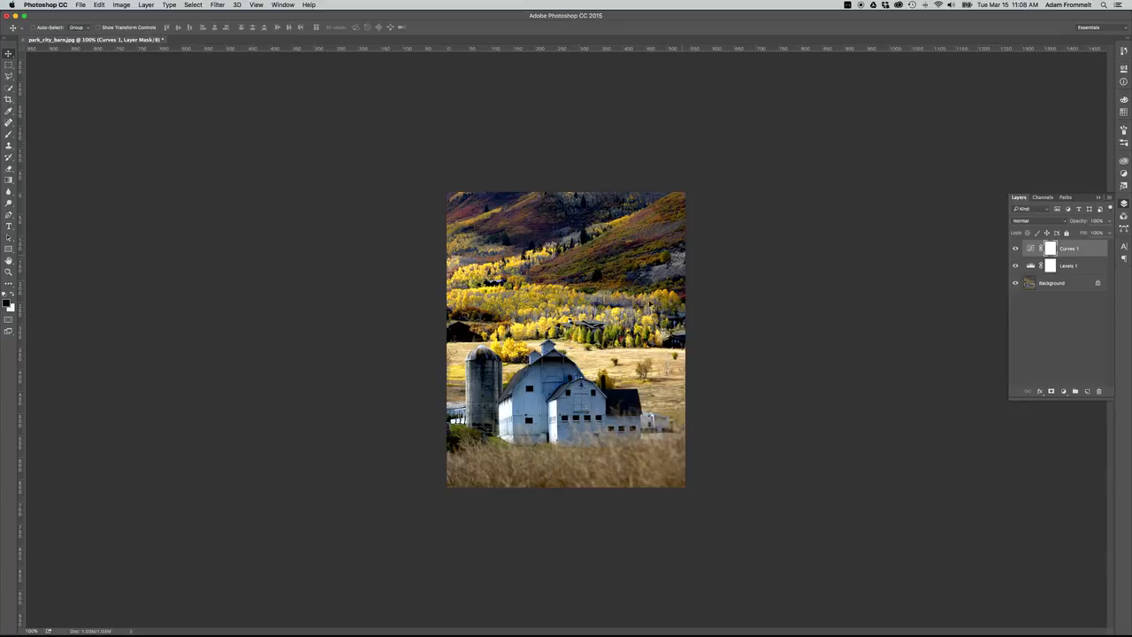
pyautogui.moveTo(806, 233)
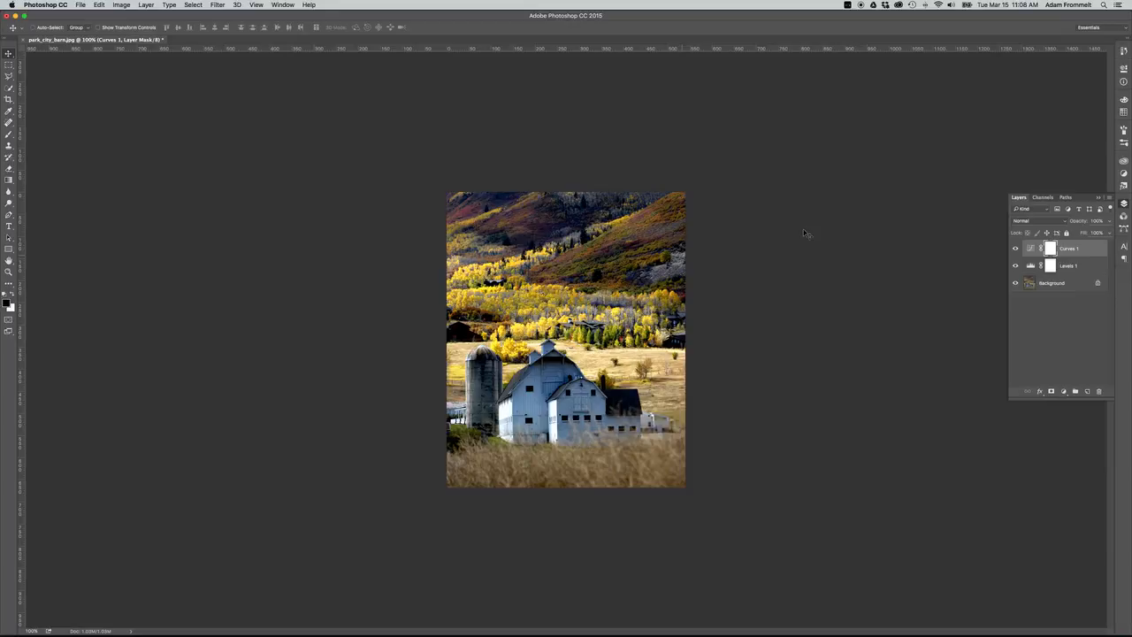
pyautogui.moveTo(814, 230)
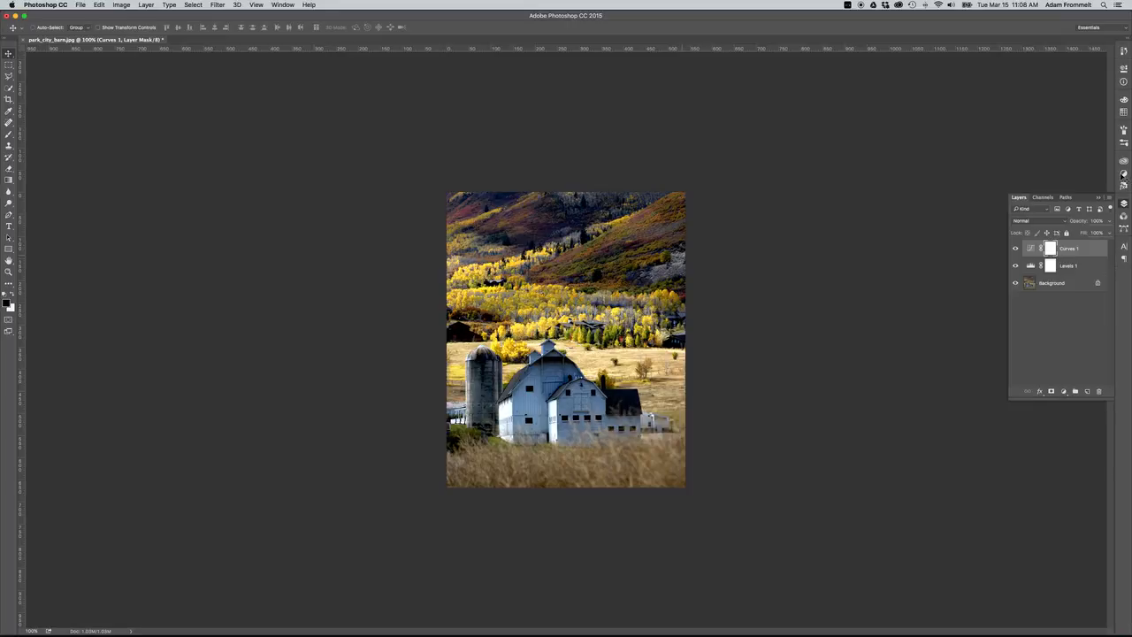
pyautogui.moveTo(1004, 175)
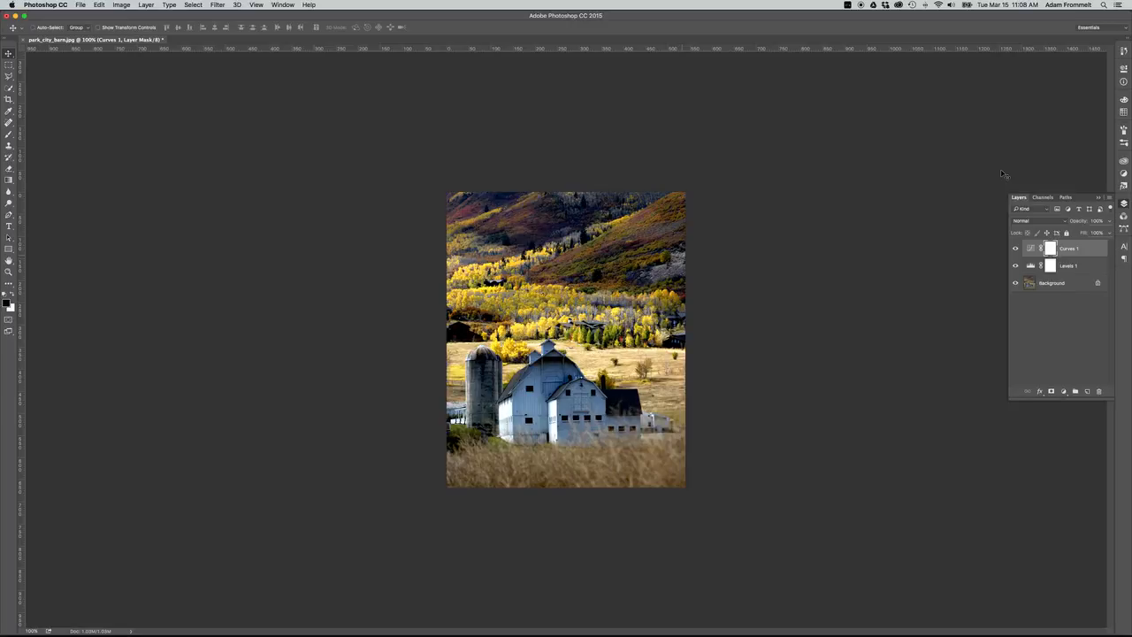
pyautogui.moveTo(1110, 177)
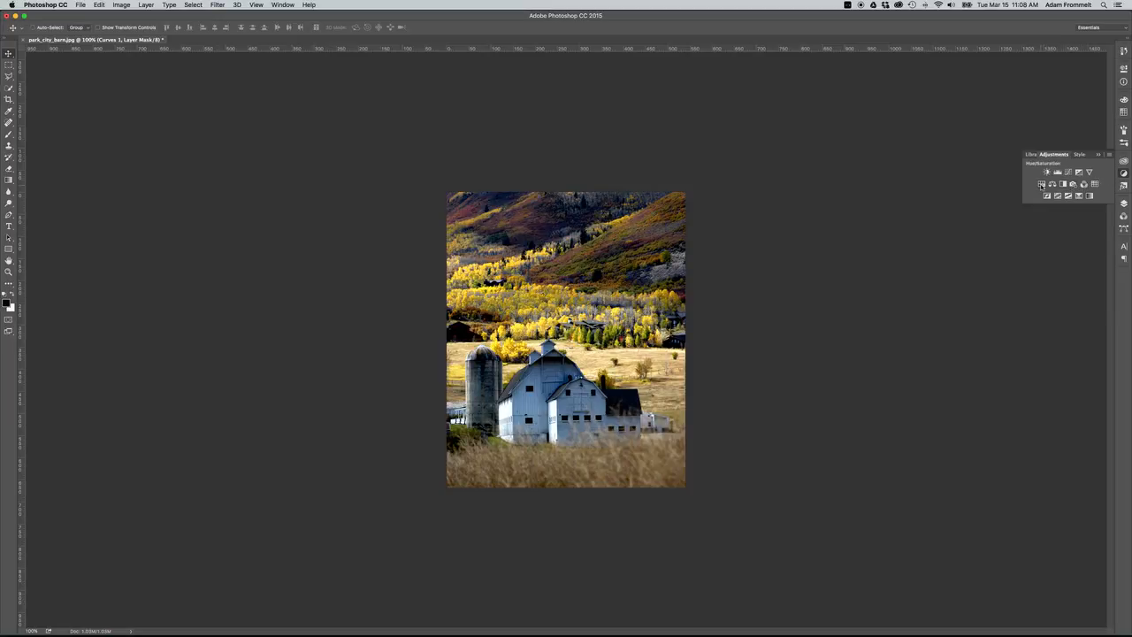
pyautogui.moveTo(1042, 184)
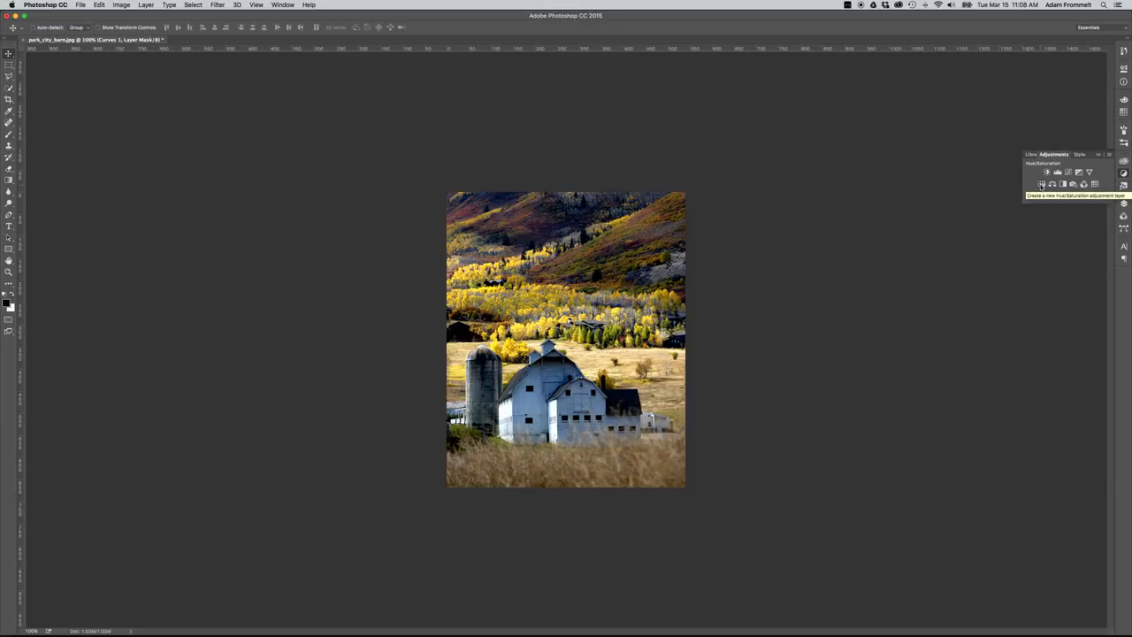
# - Add a Hue/Saturation layer on Master and raise Saturation to +10
pyautogui.click(1042, 184)
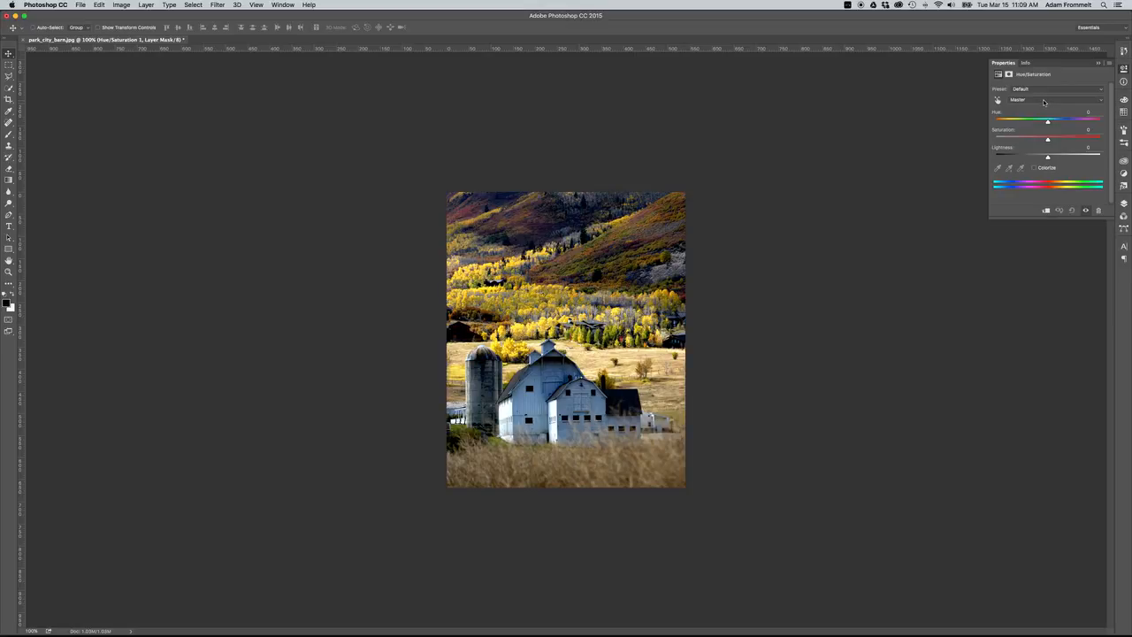
pyautogui.click(1048, 99)
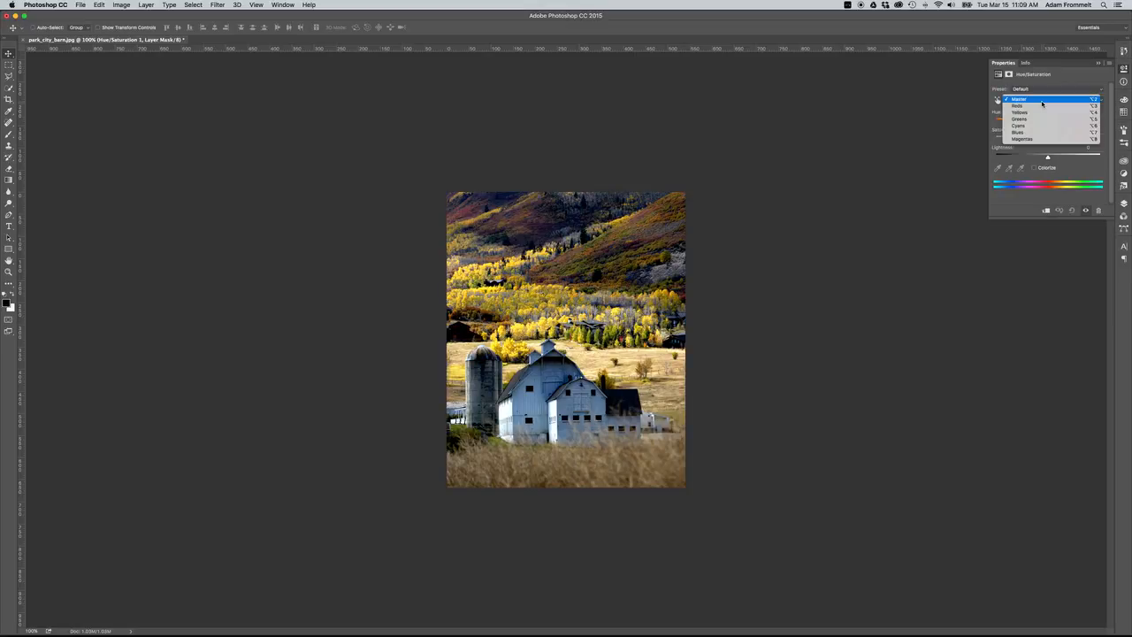
pyautogui.click(1019, 98)
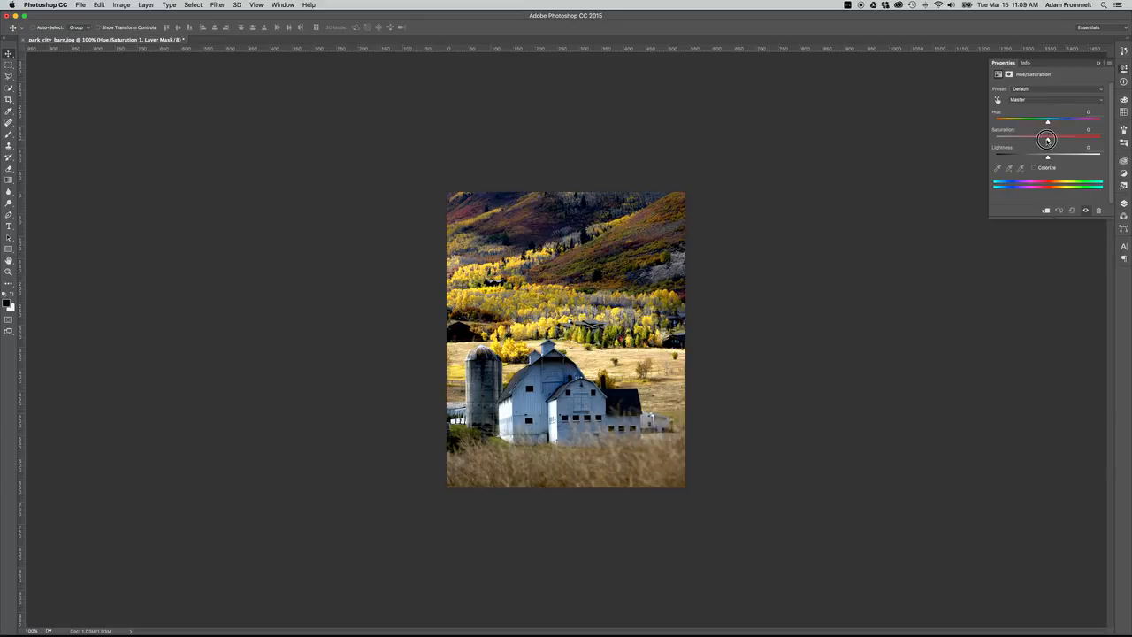
pyautogui.moveTo(1047, 139); pyautogui.dragTo(1051, 139)
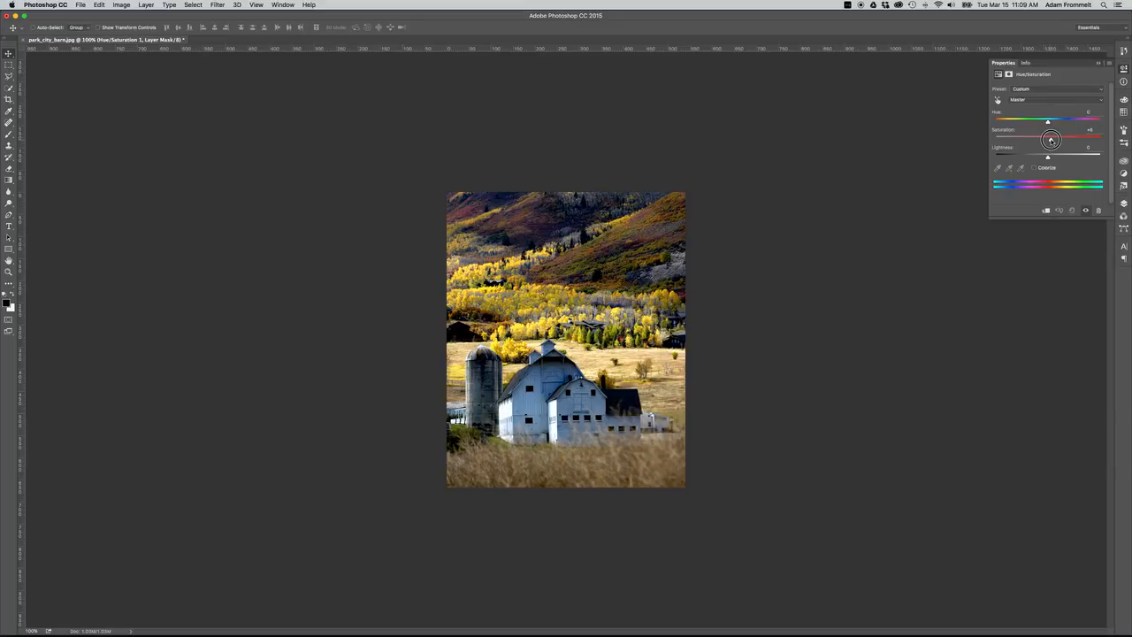
pyautogui.moveTo(1050, 139); pyautogui.dragTo(1054, 138)
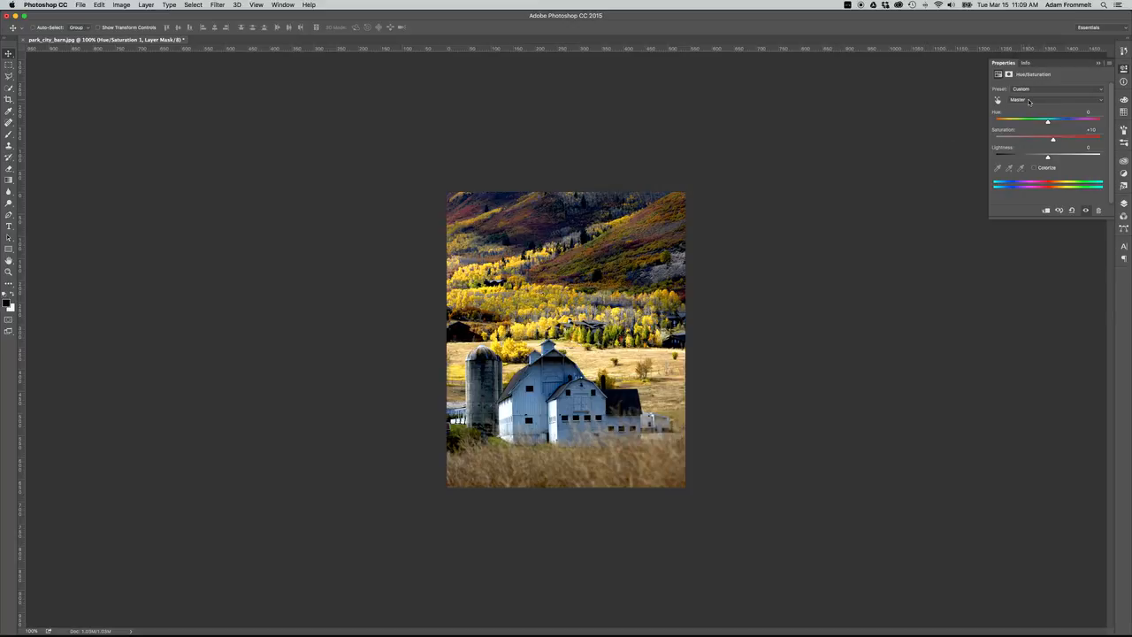
# - Set the Yellows range to Saturation −5 and Lightness +10, then return to the Layers panel
pyautogui.click(1049, 99)
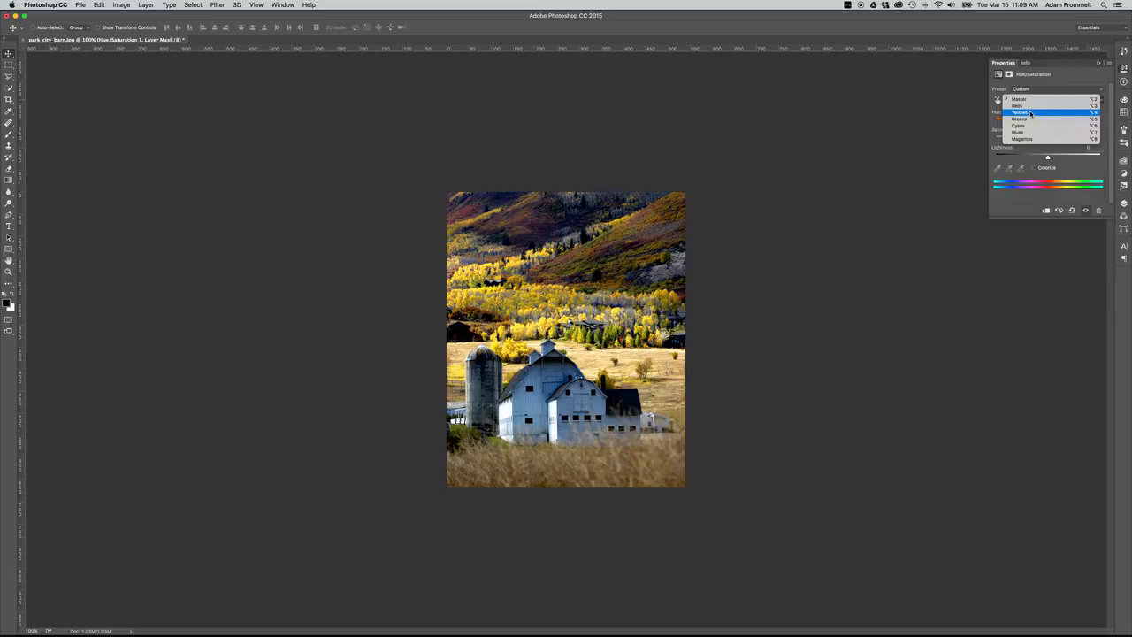
pyautogui.click(1020, 112)
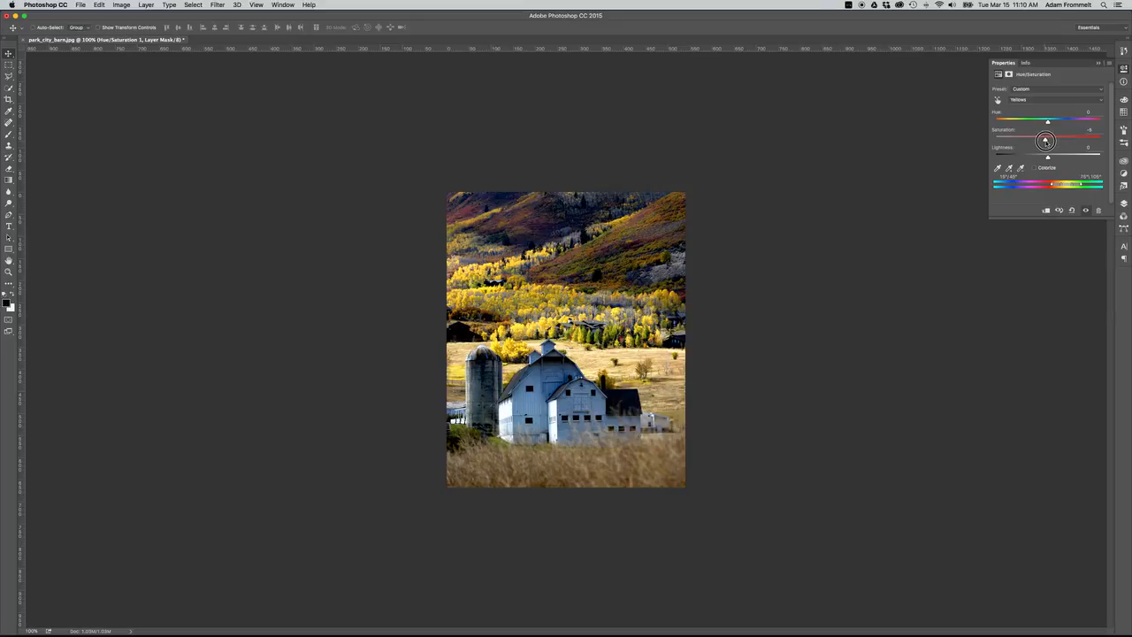
pyautogui.moveTo(1047, 139); pyautogui.dragTo(1044, 140)
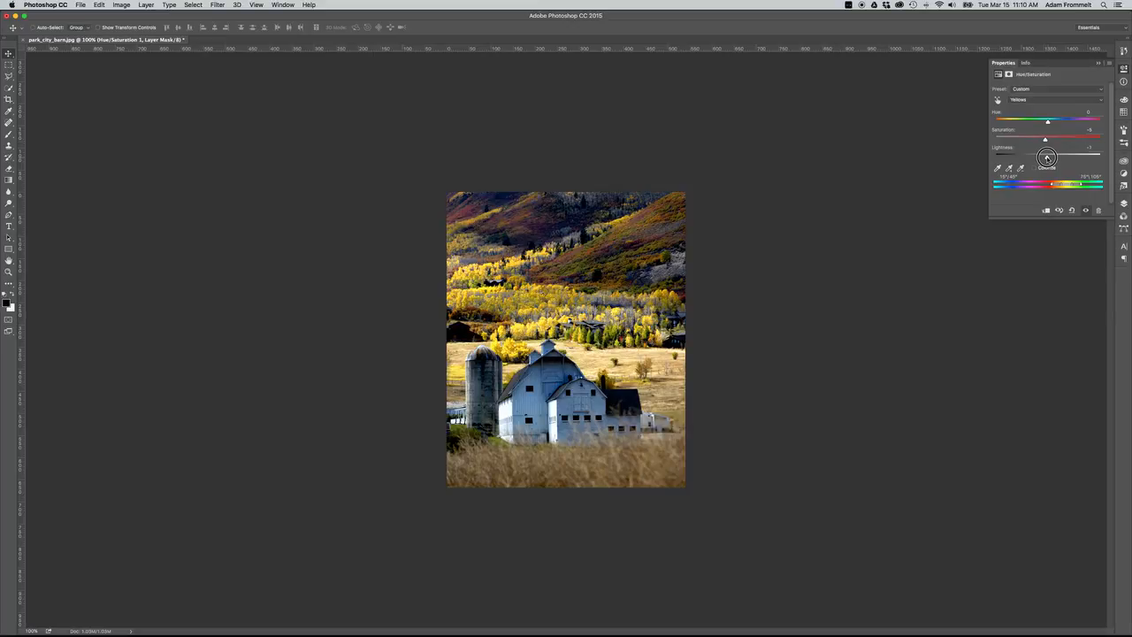
pyautogui.moveTo(1048, 157); pyautogui.dragTo(1043, 156)
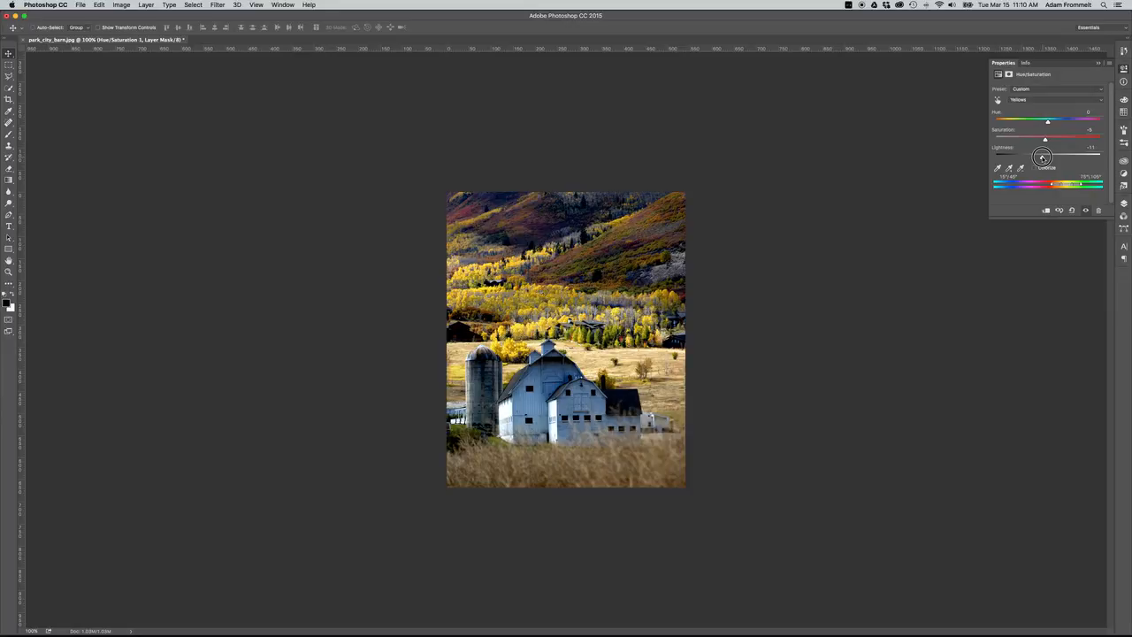
pyautogui.moveTo(1048, 157); pyautogui.dragTo(1042, 156)
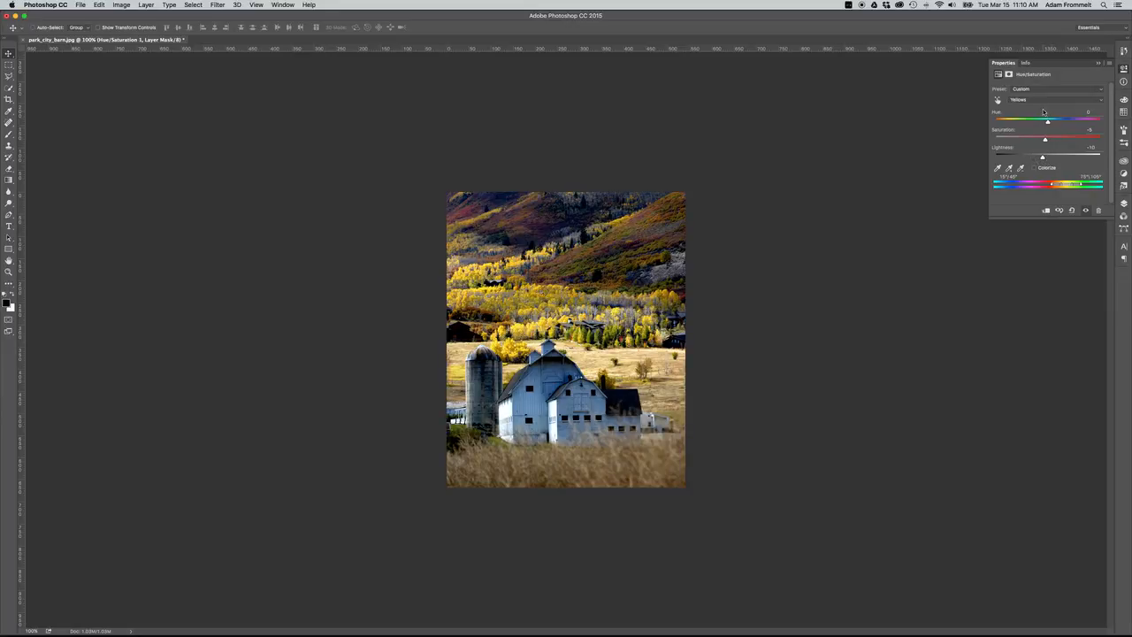
pyautogui.click(1053, 88)
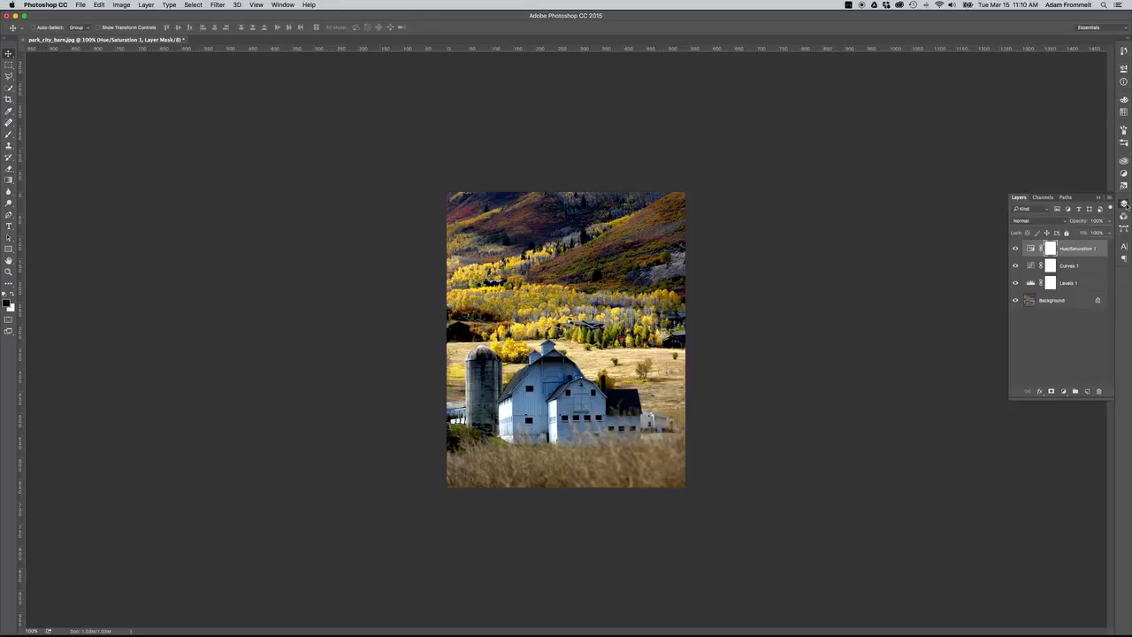
# - Make Levels 1, Curves 1 and Hue/Saturation 1 visible again via their eye icons
pyautogui.click(1015, 249)
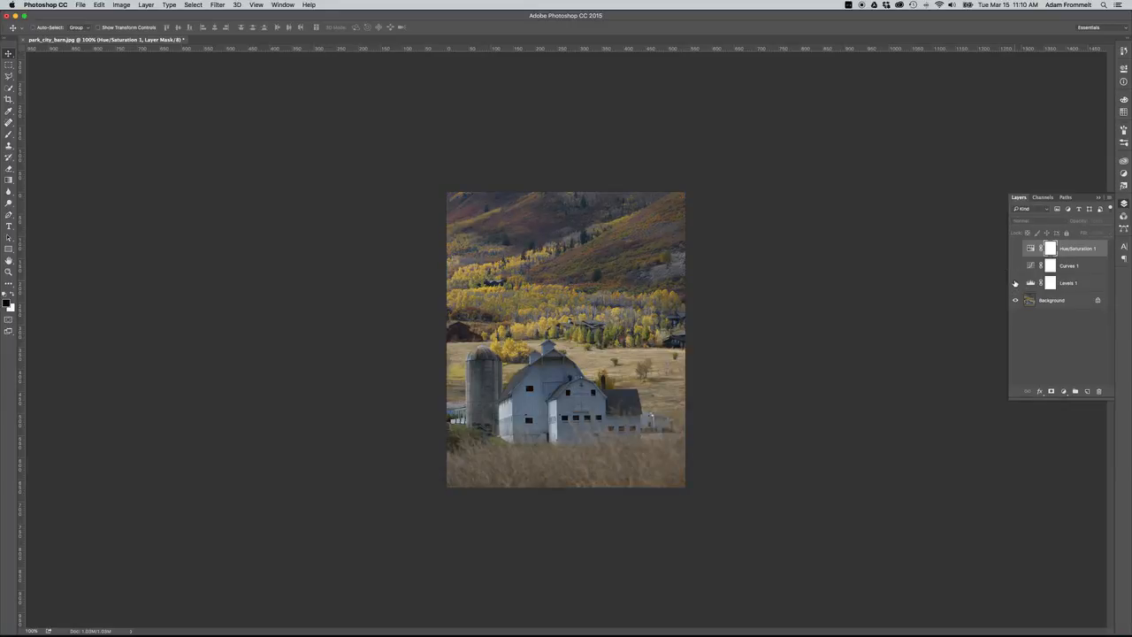
pyautogui.click(1016, 283)
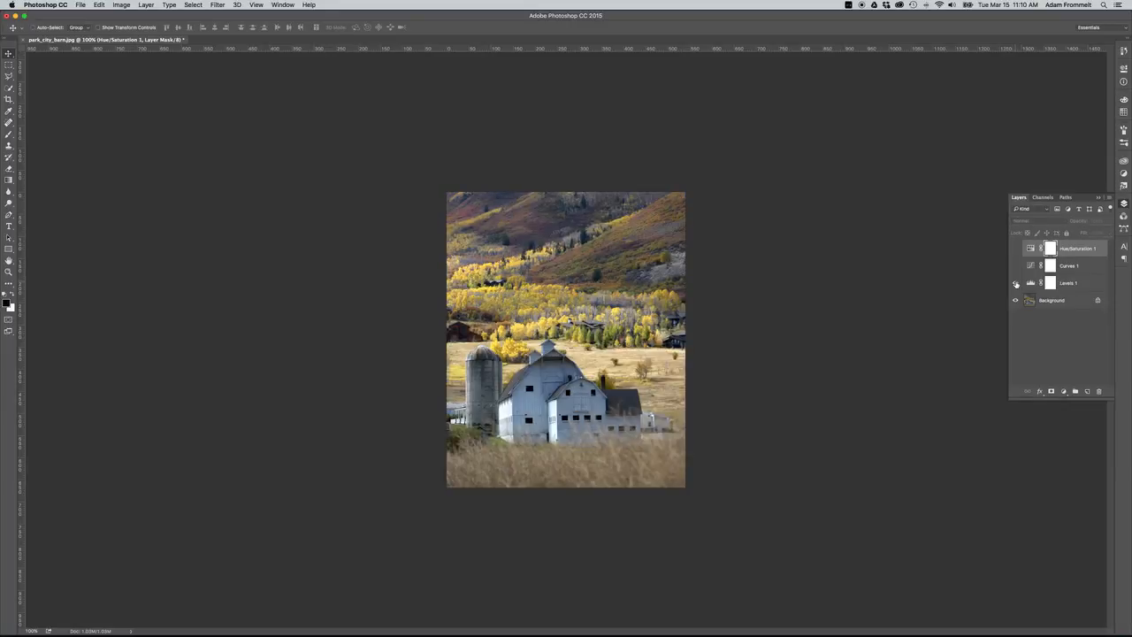
pyautogui.click(1016, 265)
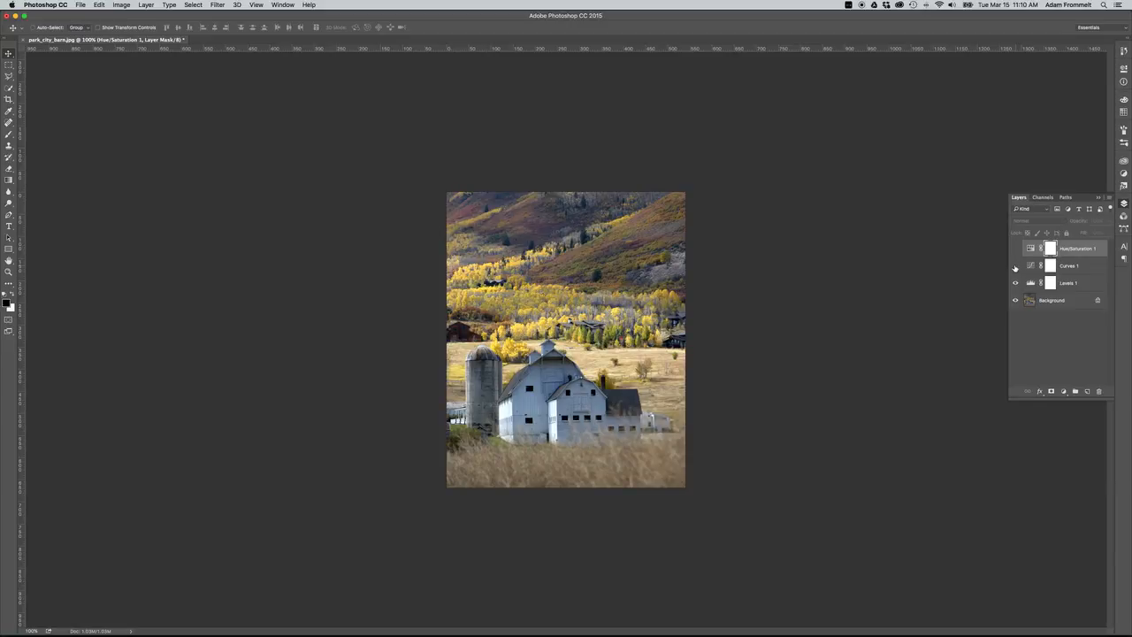
pyautogui.click(1016, 265)
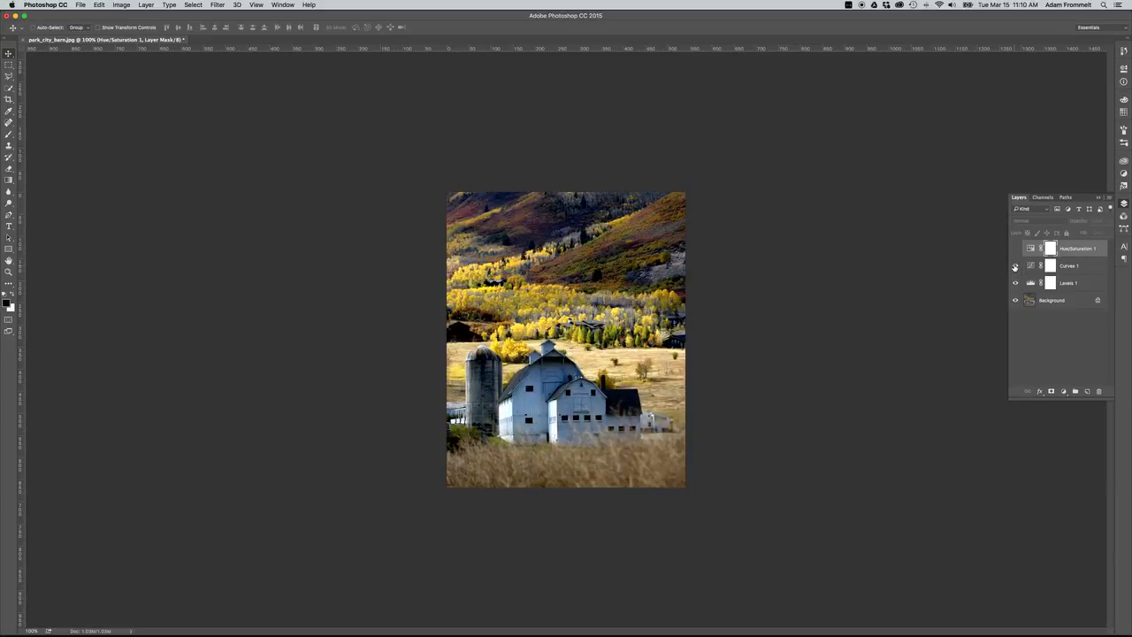
pyautogui.click(1015, 249)
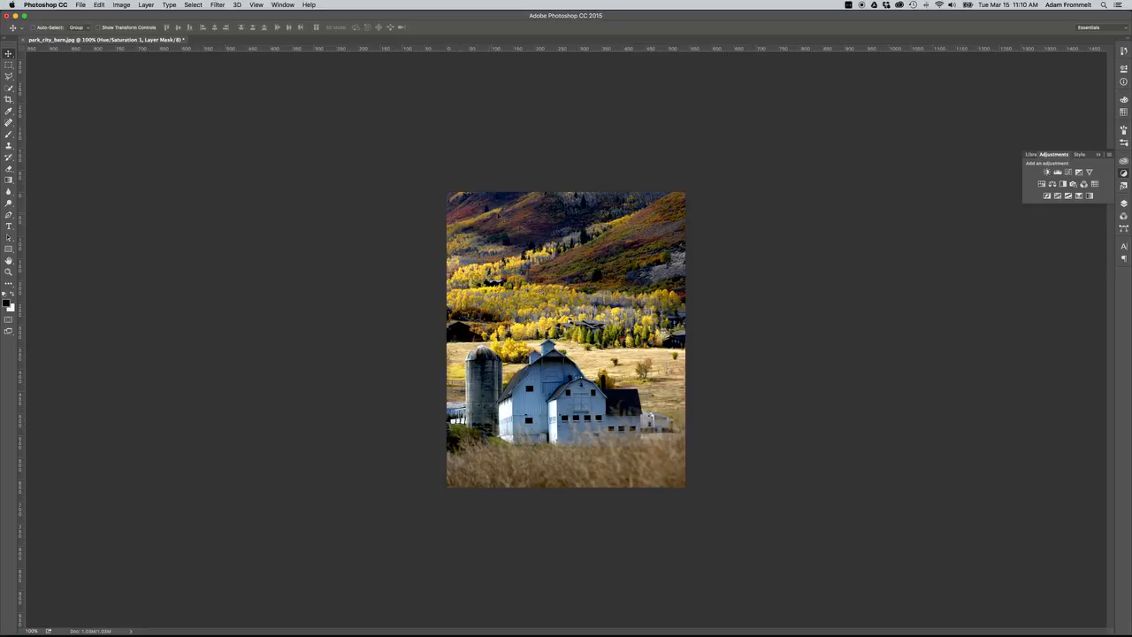
pyautogui.moveTo(460, 217)
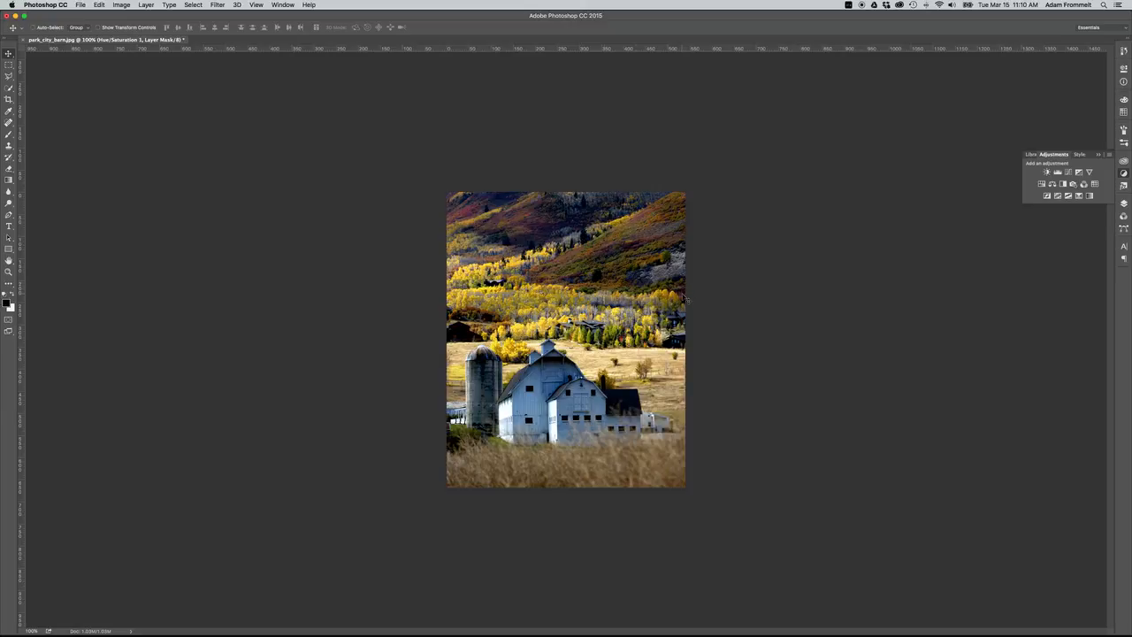
pyautogui.moveTo(682, 298)
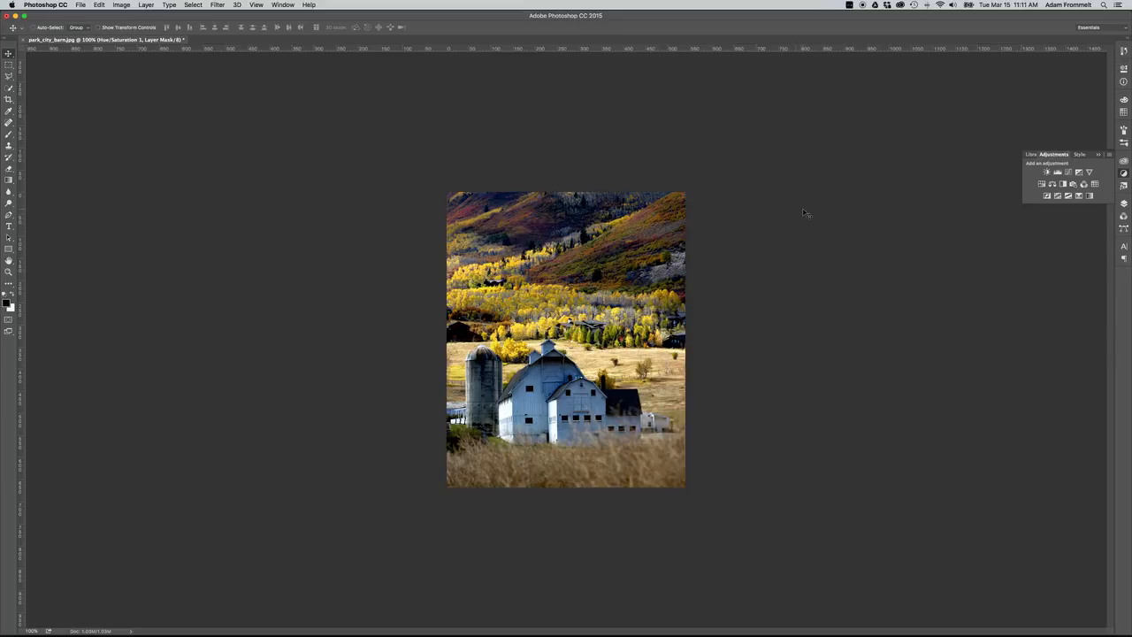
pyautogui.moveTo(789, 214)
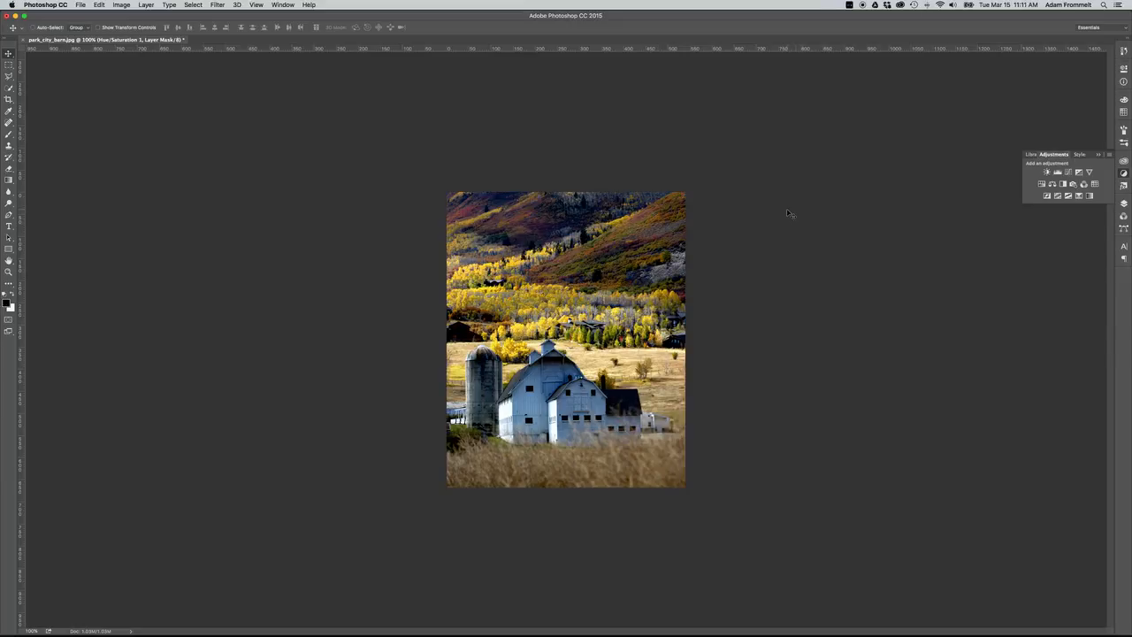
pyautogui.moveTo(942, 212)
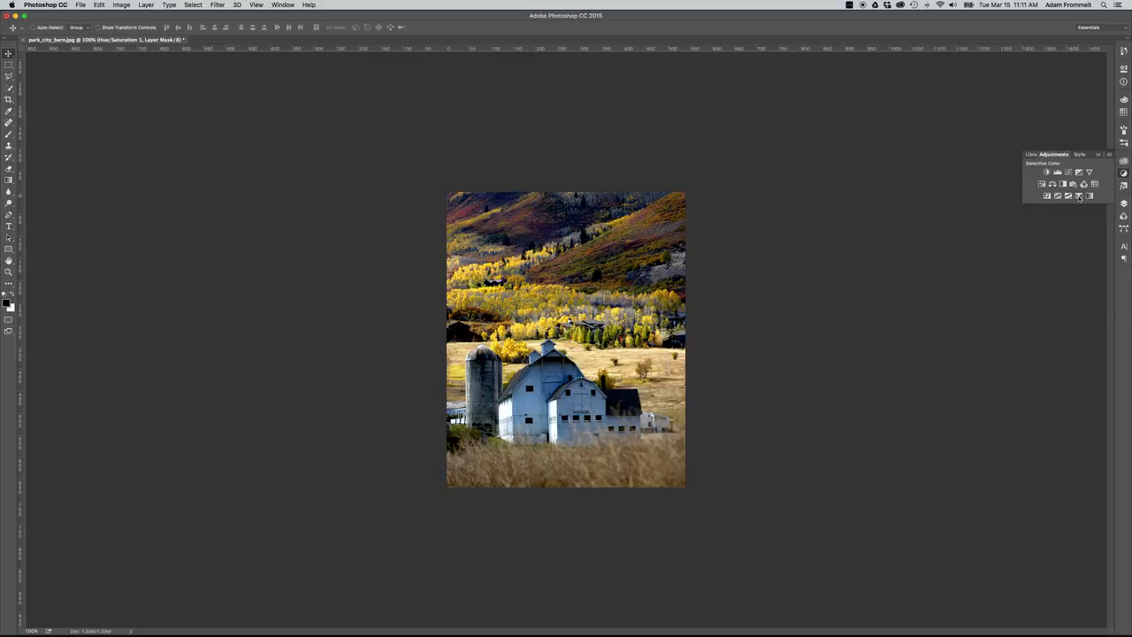
pyautogui.moveTo(1079, 195)
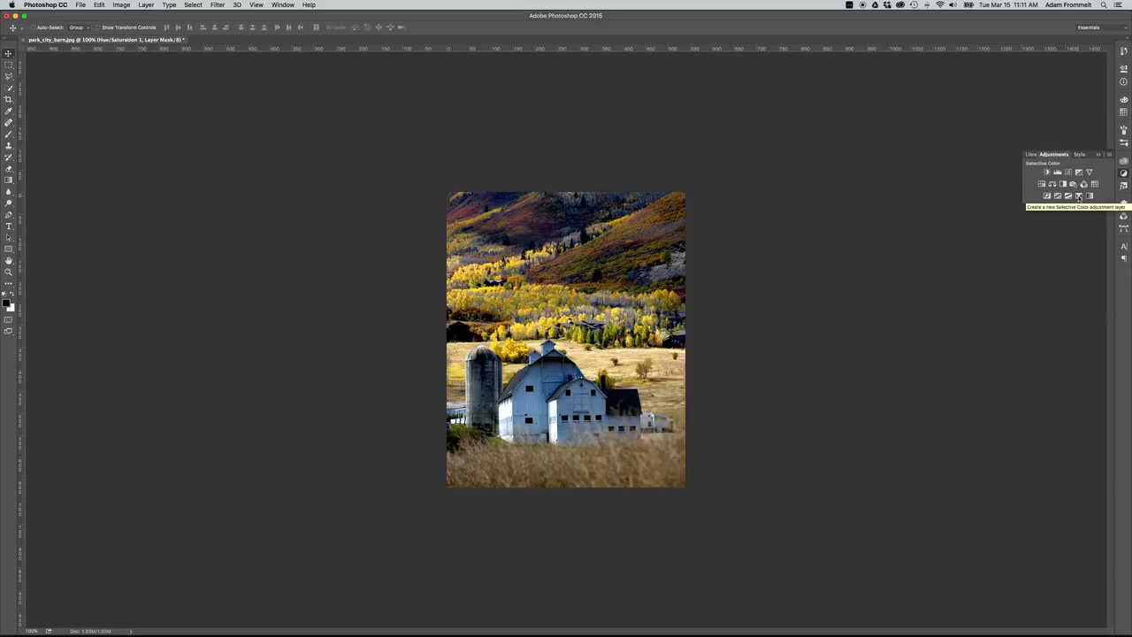
# - Add a Selective Color layer and raise Magenta in the Reds to +30
pyautogui.click(1079, 197)
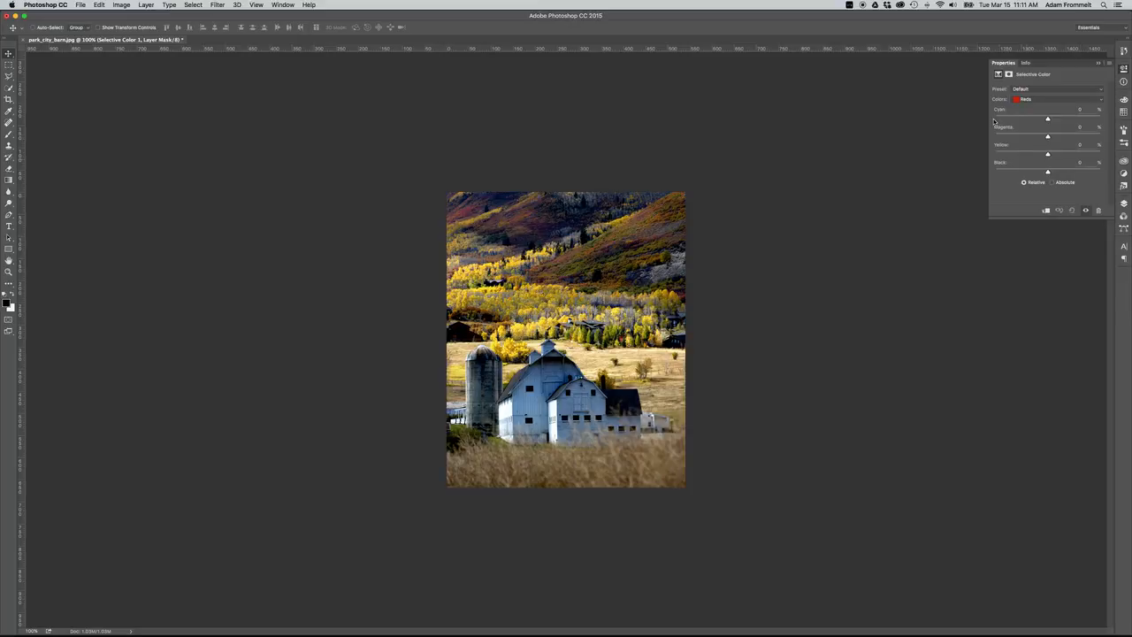
pyautogui.click(1057, 99)
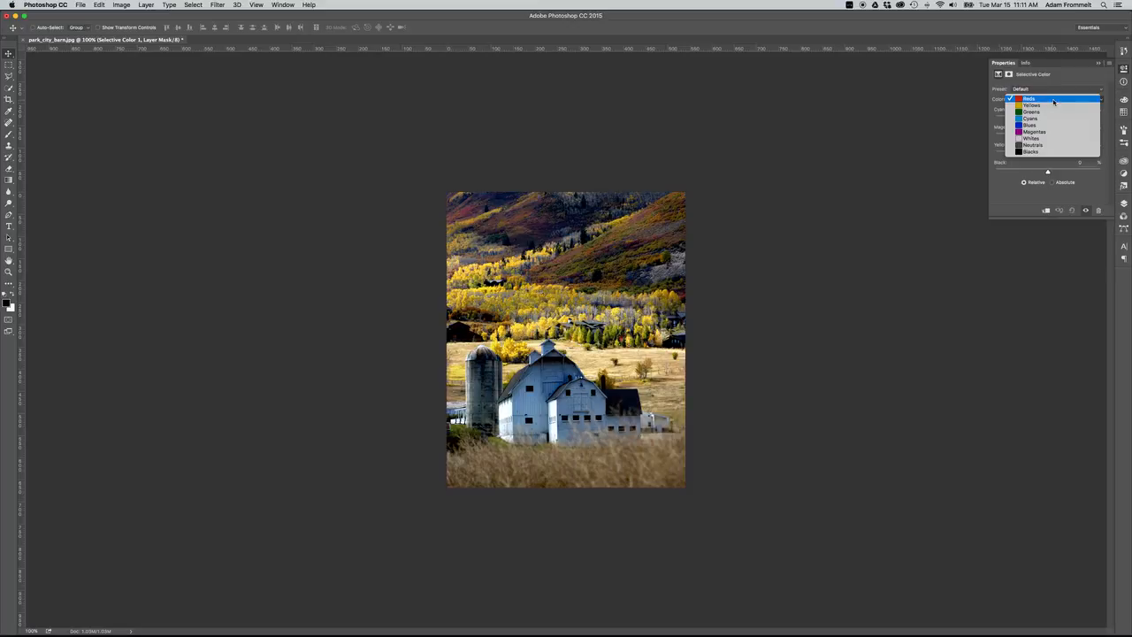
pyautogui.click(1029, 98)
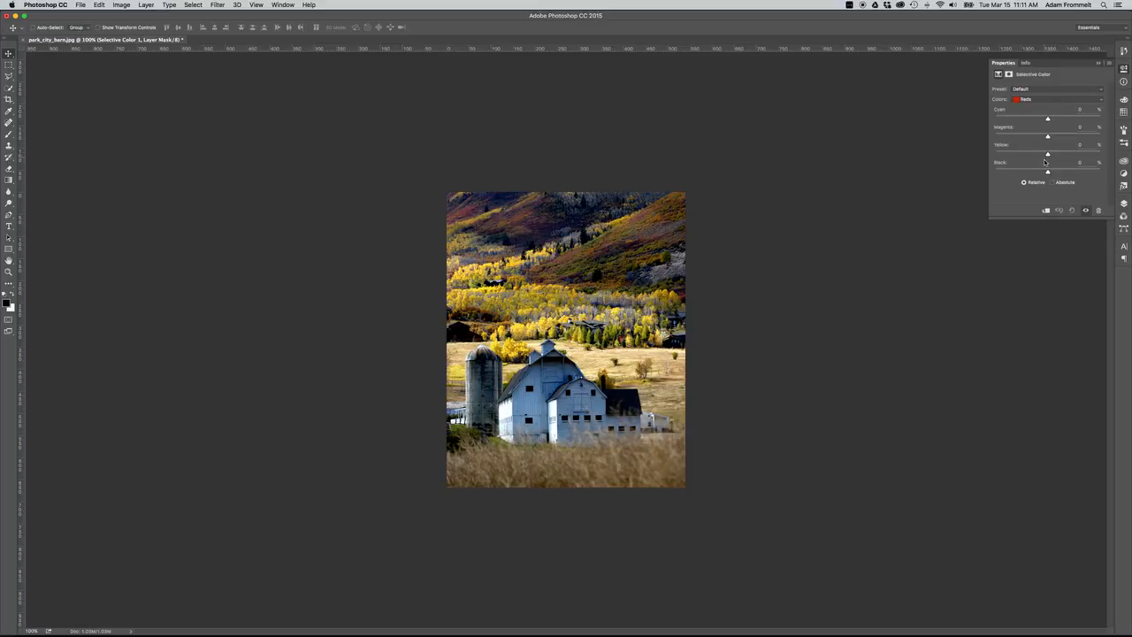
pyautogui.moveTo(1048, 126); pyautogui.dragTo(1049, 127)
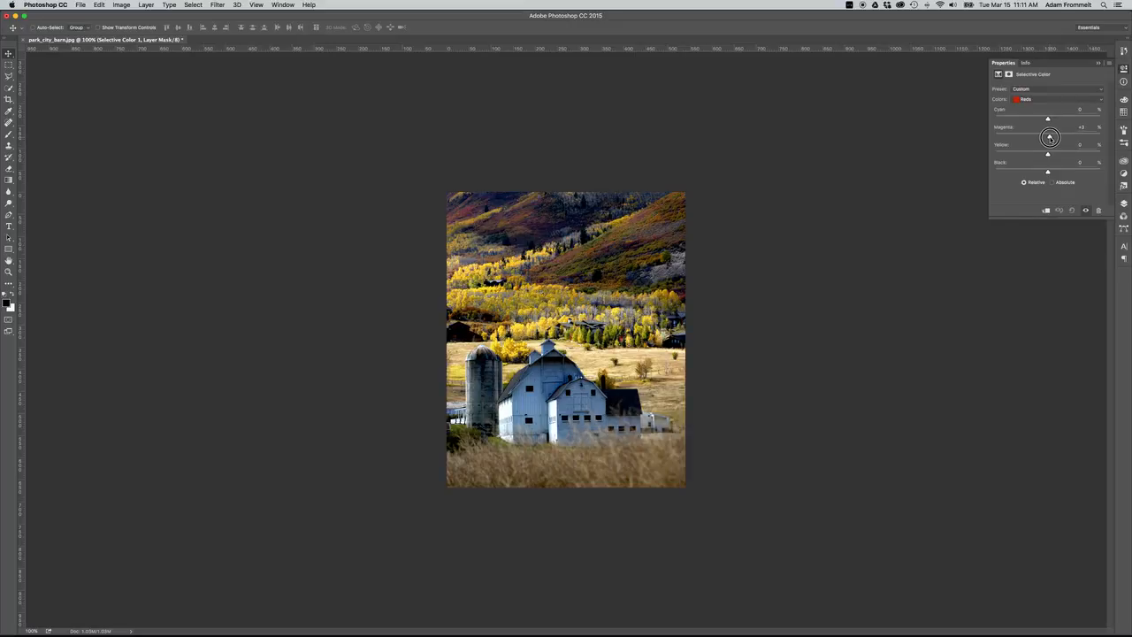
pyautogui.moveTo(1050, 137); pyautogui.dragTo(1062, 137)
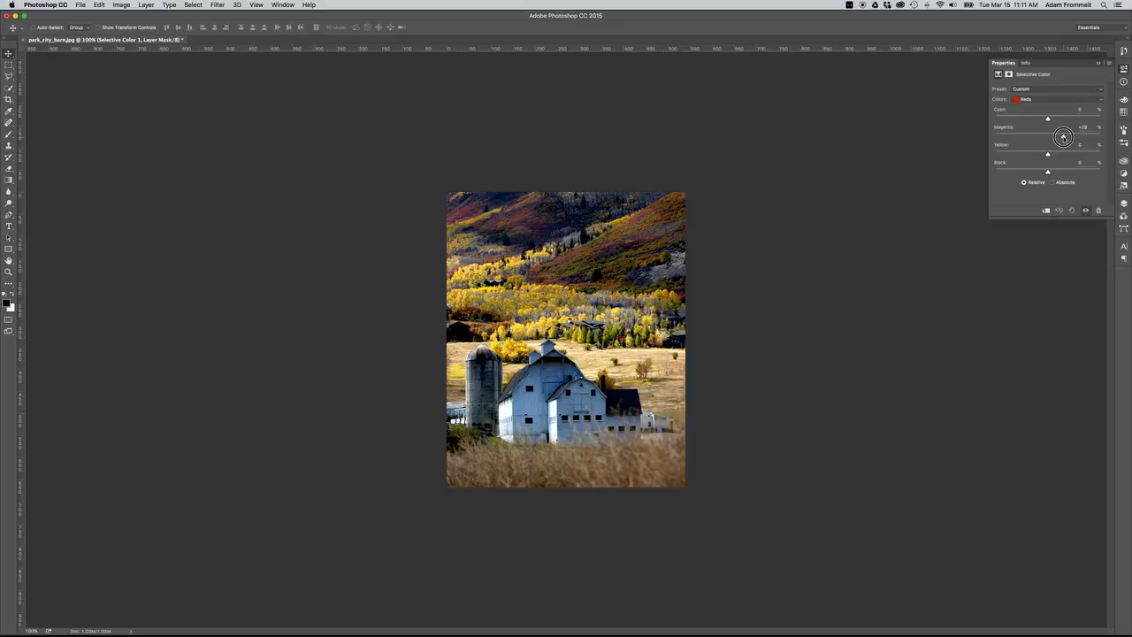
pyautogui.moveTo(1064, 138); pyautogui.dragTo(1066, 128)
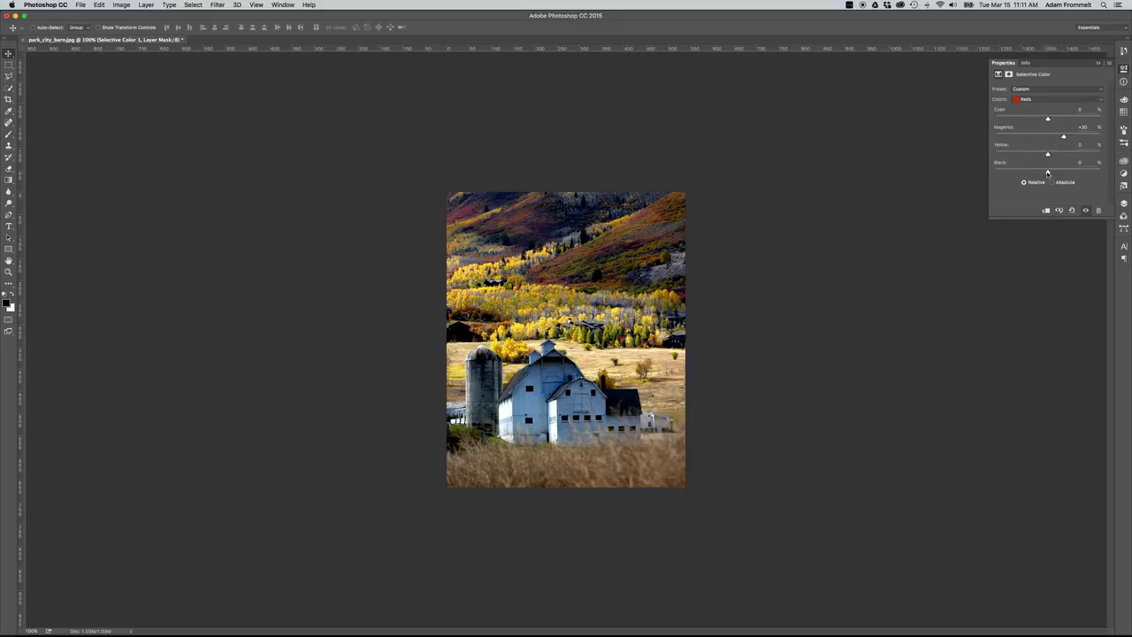
pyautogui.moveTo(1048, 171); pyautogui.dragTo(1061, 171)
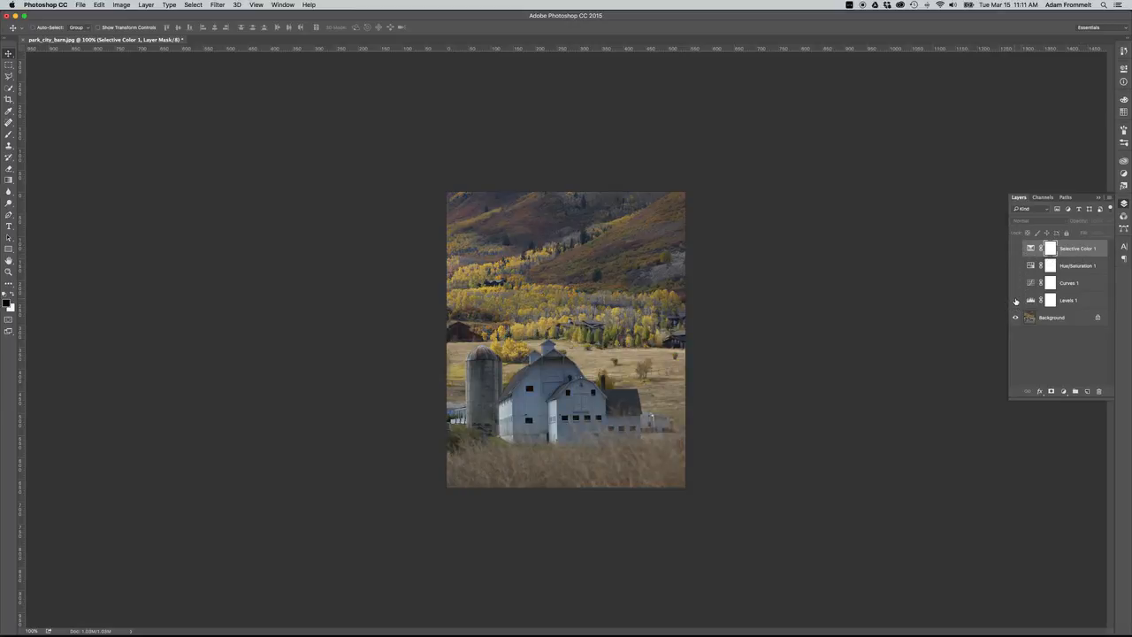
# - Turn visibility back on for Levels 1, Curves 1, Hue/Saturation 1 and Selective Color 1
pyautogui.click(1015, 300)
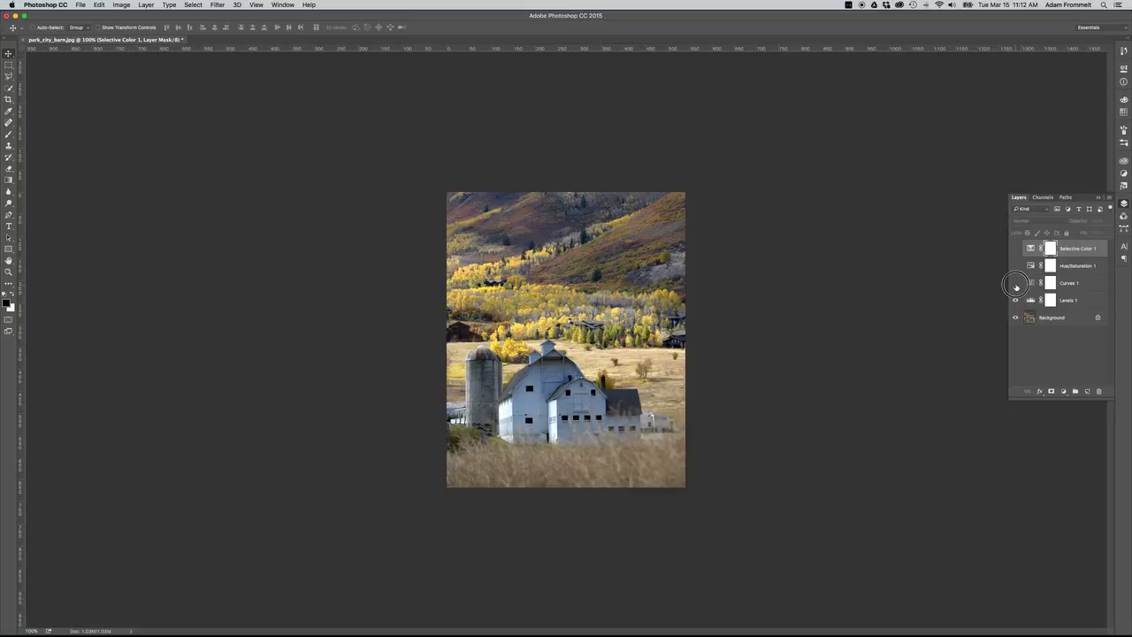
pyautogui.click(1016, 247)
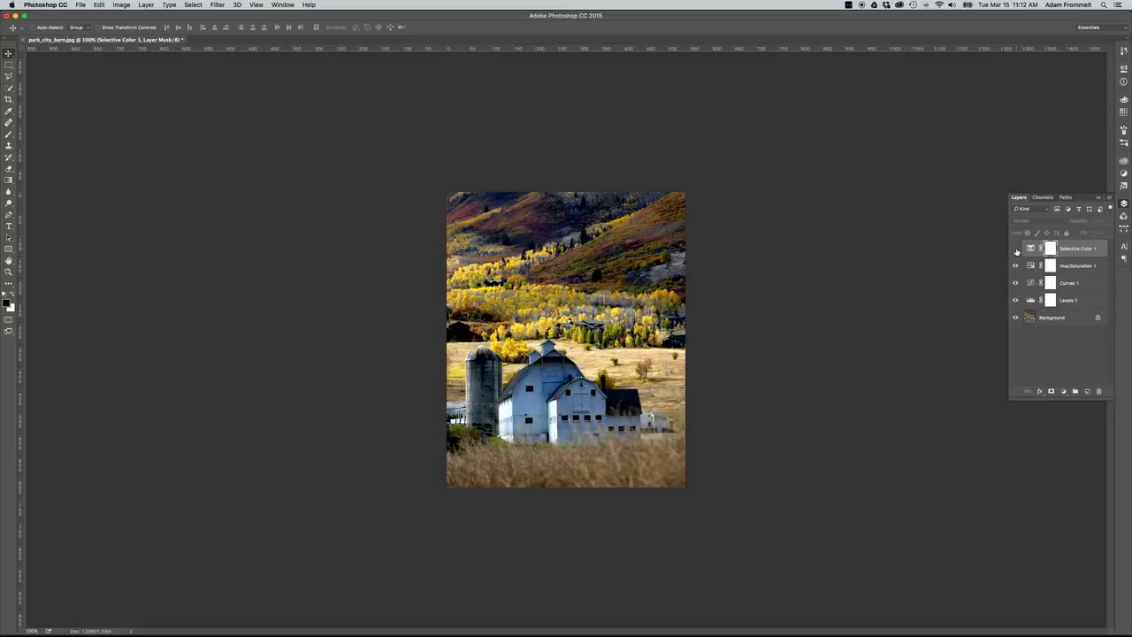
pyautogui.click(1015, 249)
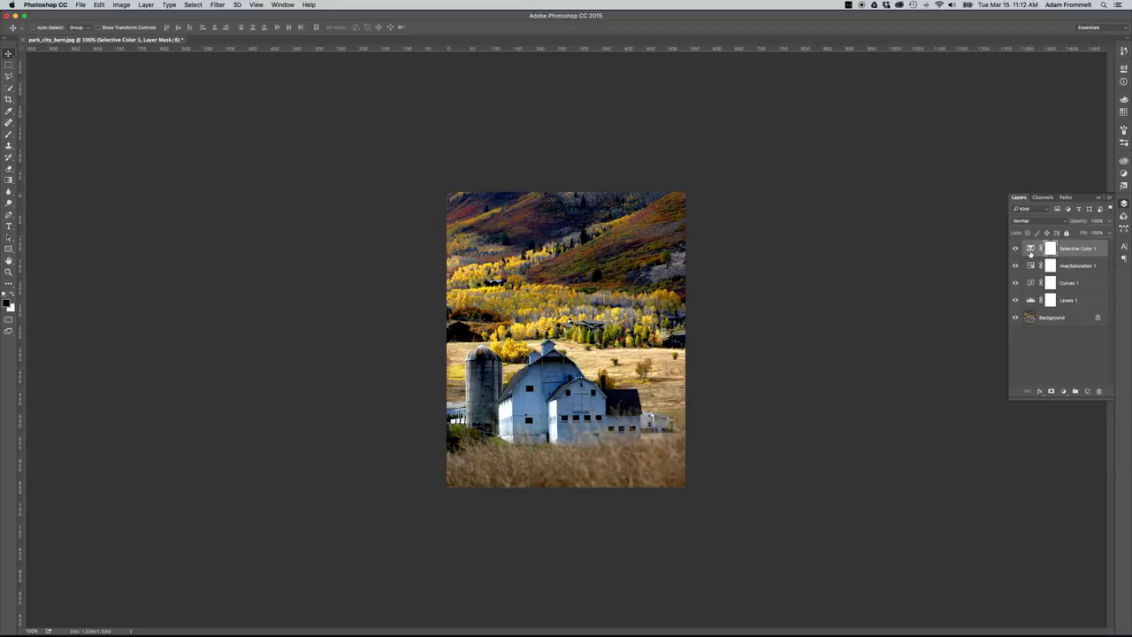
pyautogui.moveTo(1031, 248)
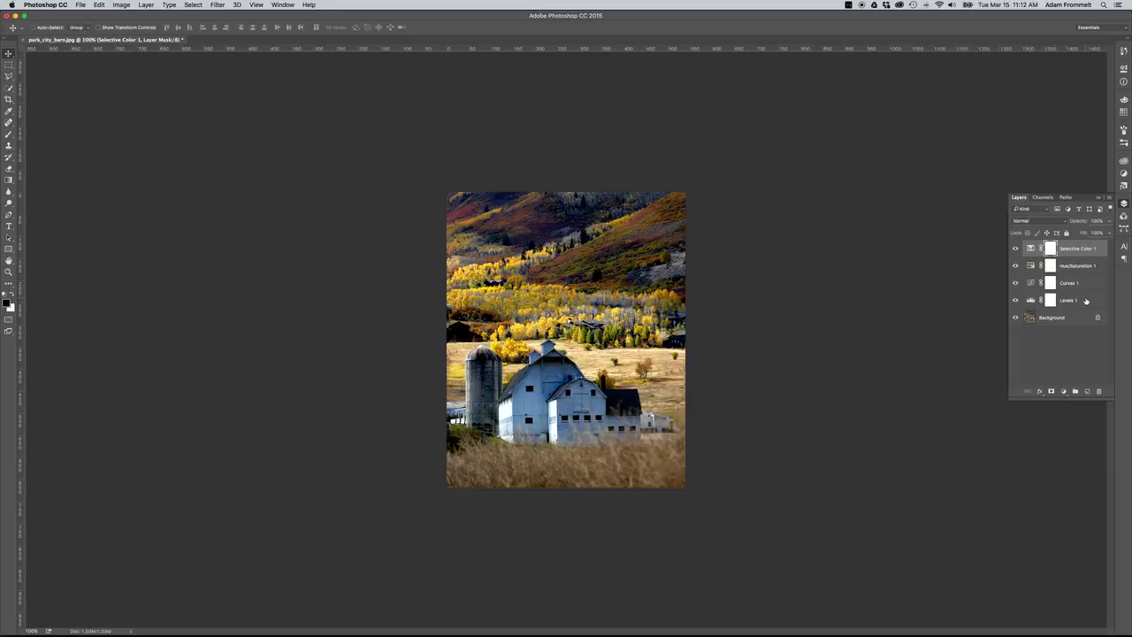
# - Select Levels 1, nudge its black input slider rightward, then return to the Layers panel
pyautogui.click(1068, 300)
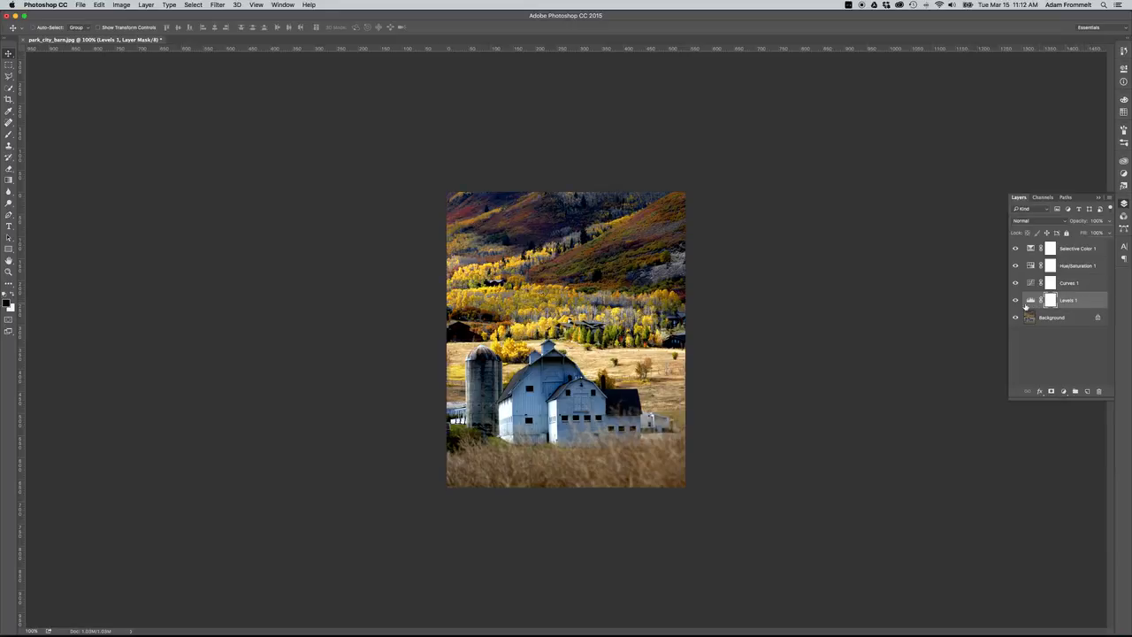
pyautogui.moveTo(1031, 299)
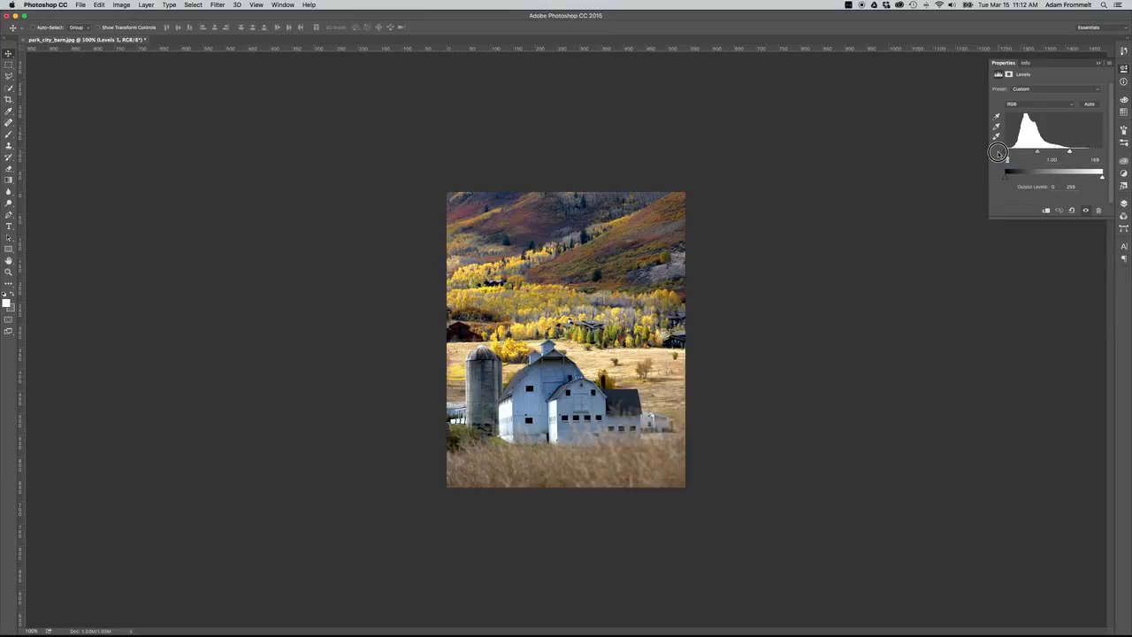
pyautogui.moveTo(997, 150); pyautogui.dragTo(1010, 150)
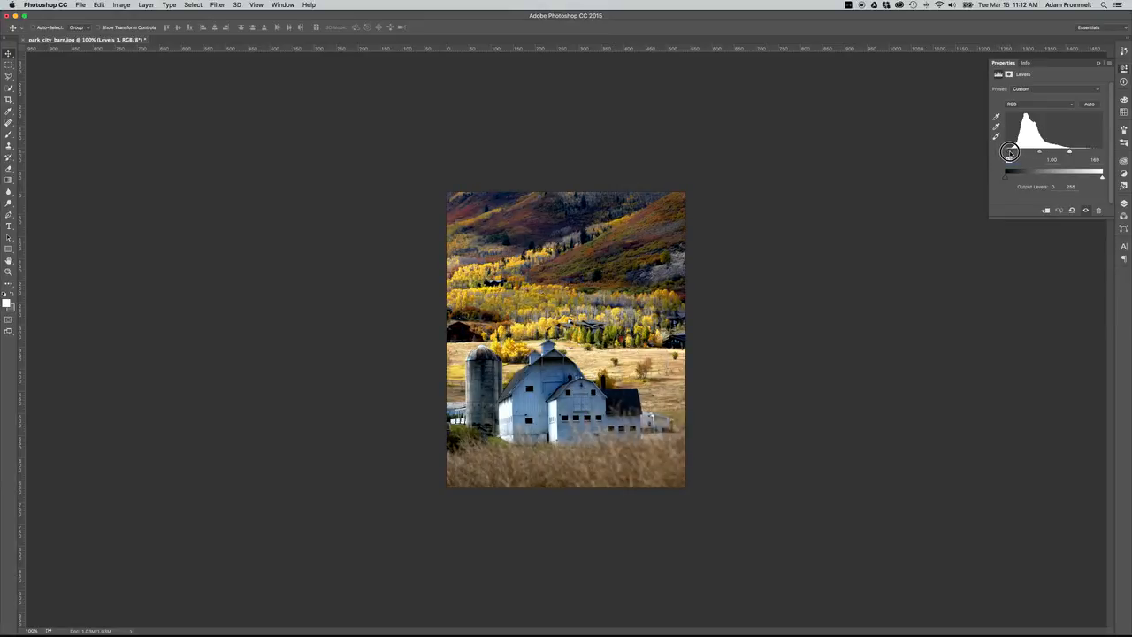
pyautogui.click(1010, 150)
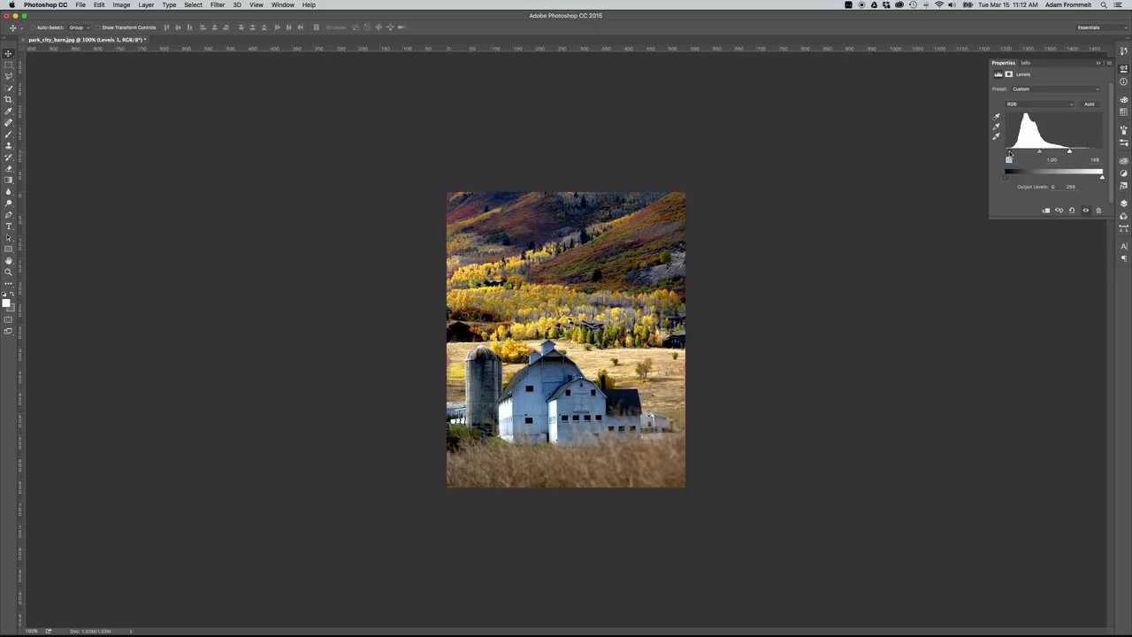
pyautogui.click(1019, 196)
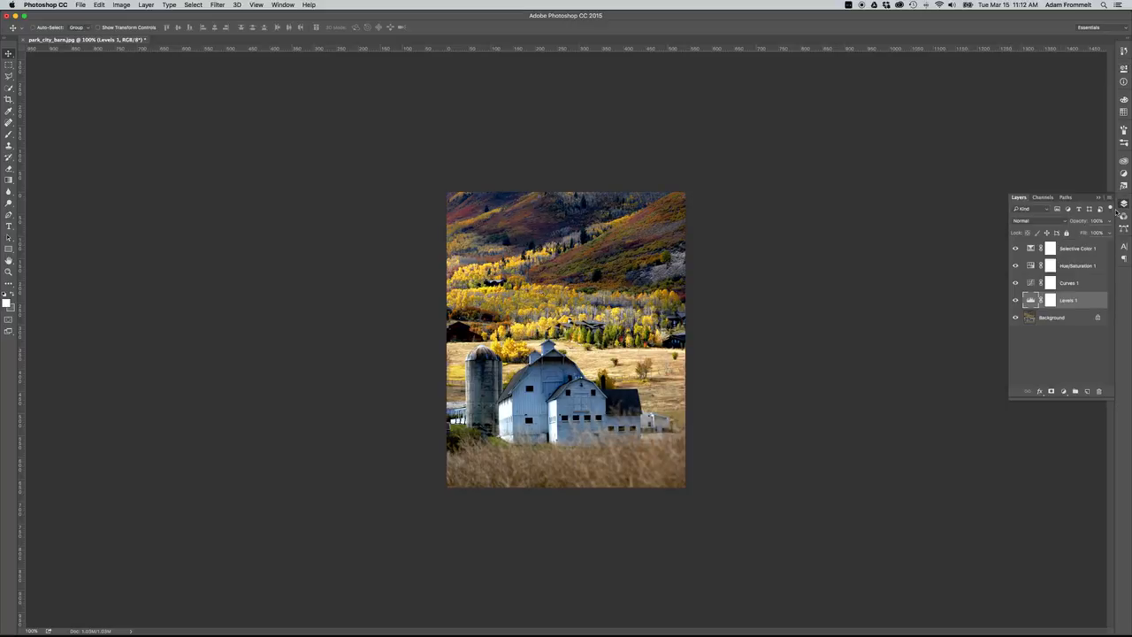
pyautogui.moveTo(836, 254)
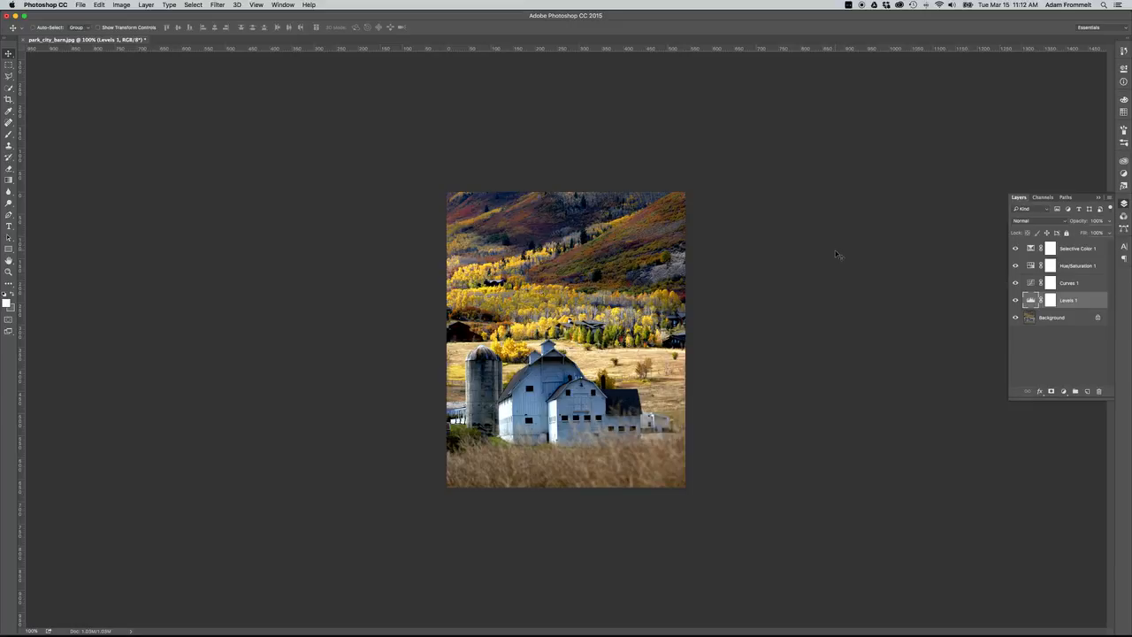